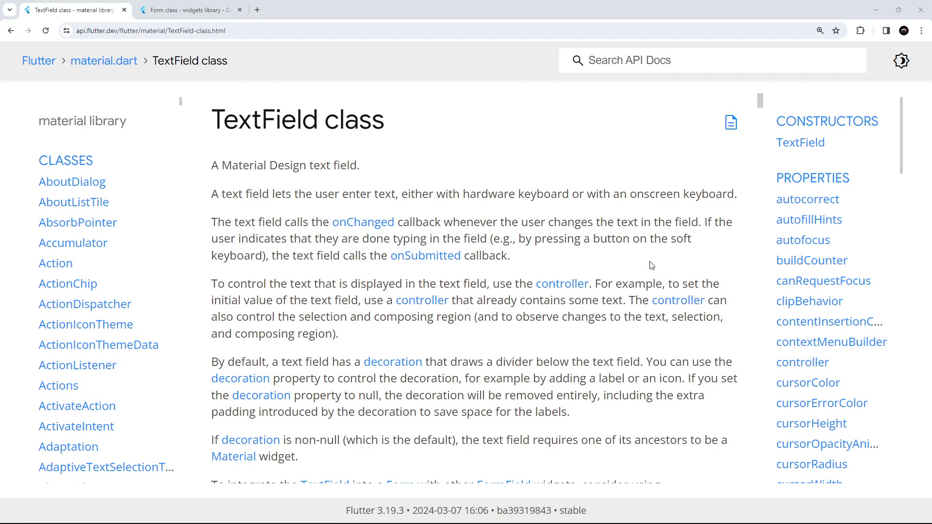
mouse_move(624, 277)
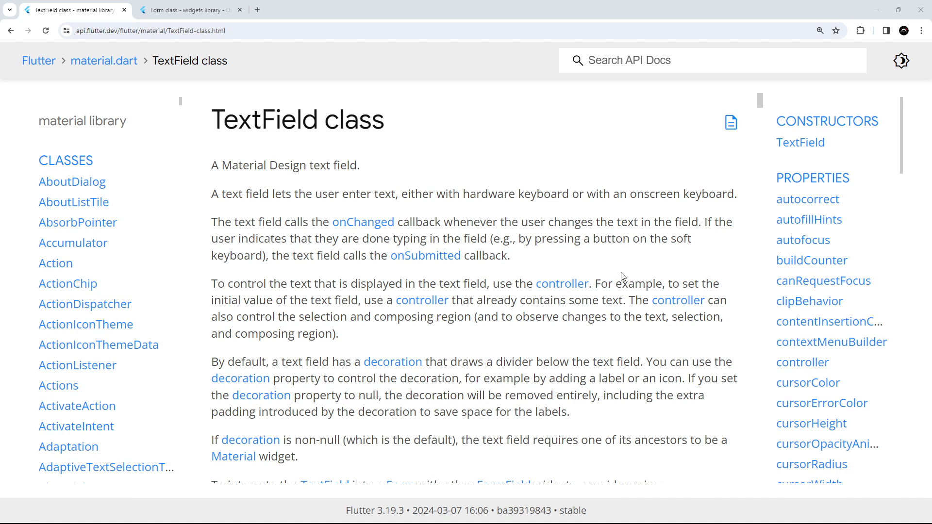
mouse_move(594, 261)
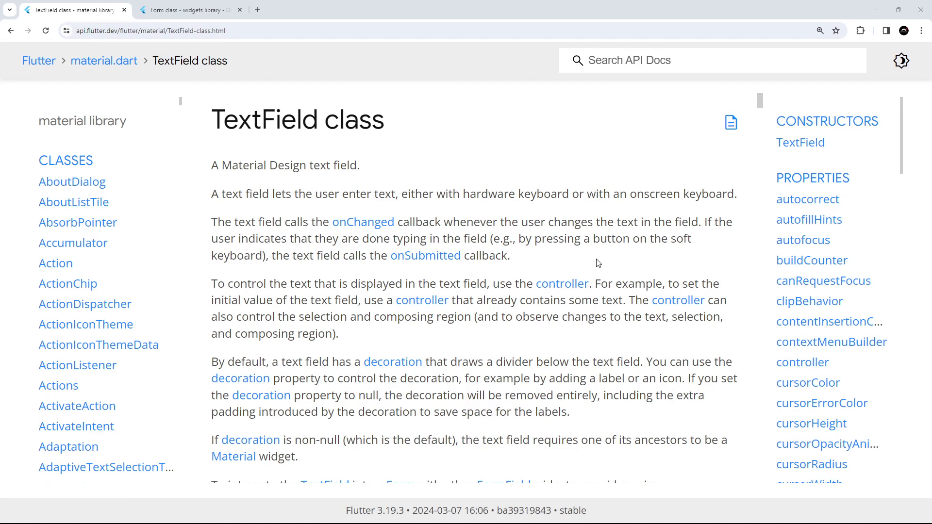
mouse_move(595, 272)
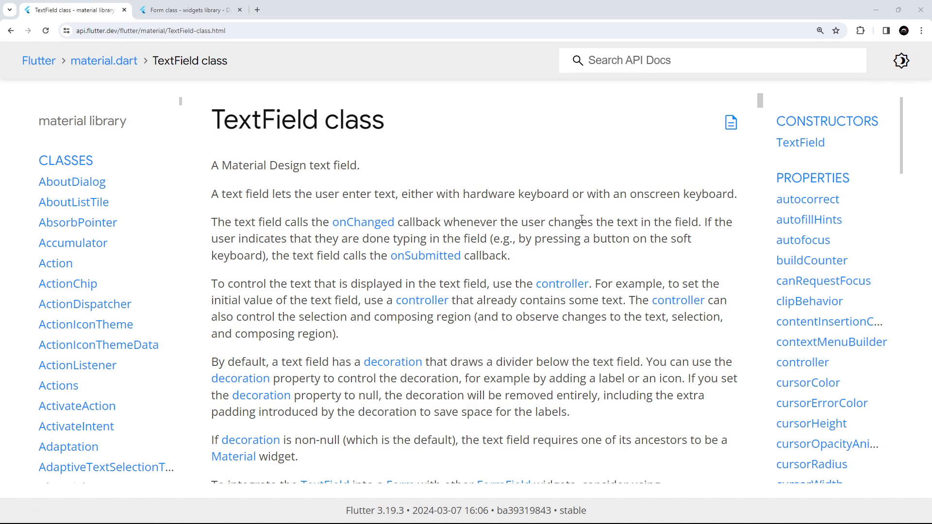
mouse_move(369, 174)
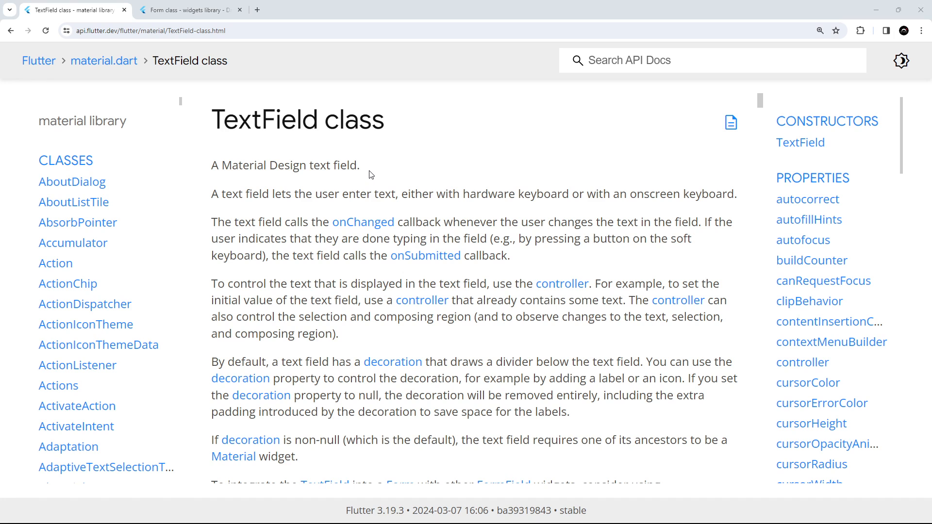
mouse_move(379, 155)
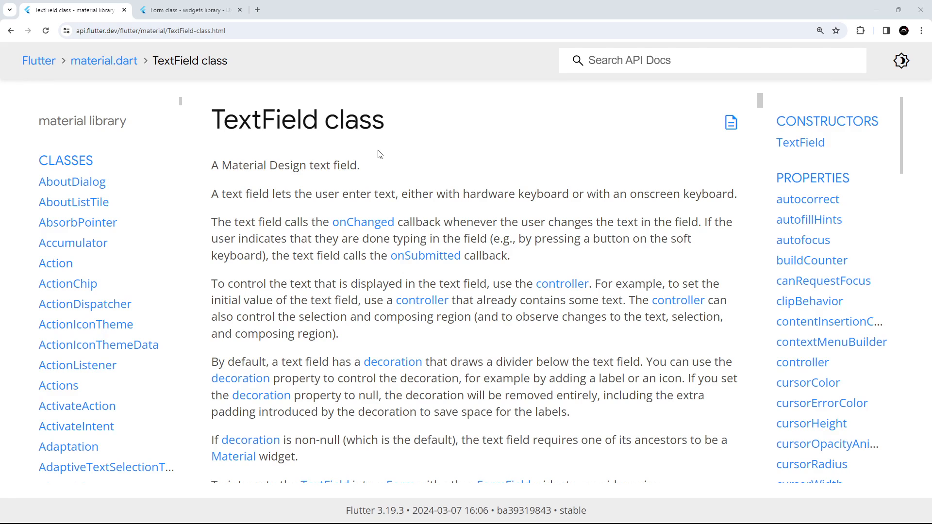
mouse_move(377, 149)
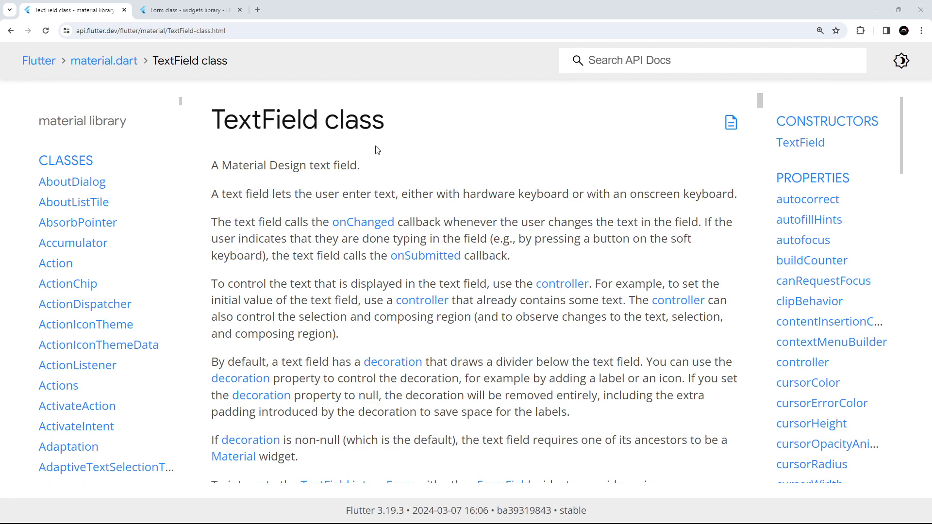
mouse_move(570, 210)
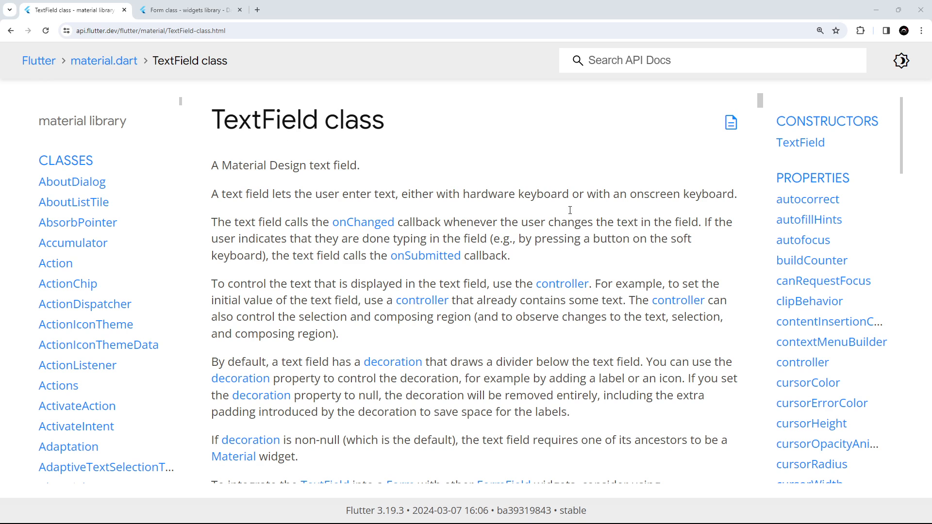
mouse_move(781, 156)
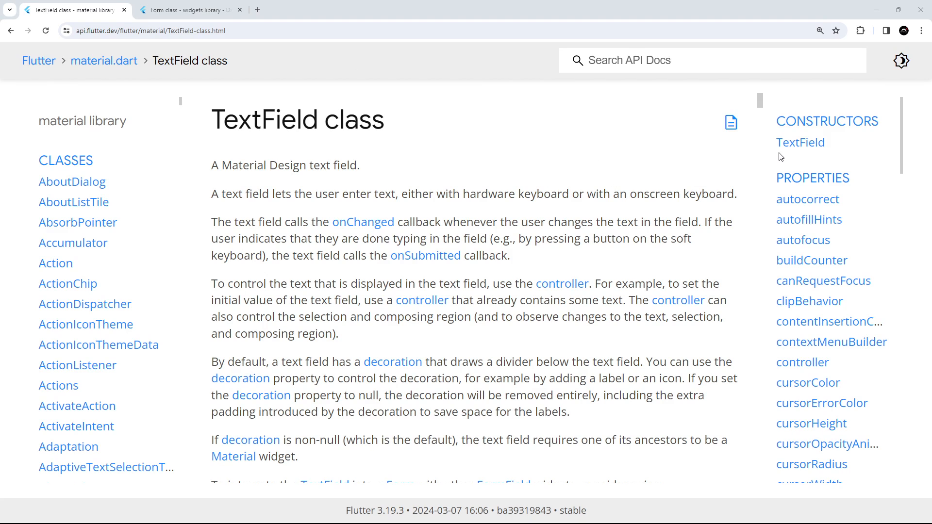
mouse_move(752, 169)
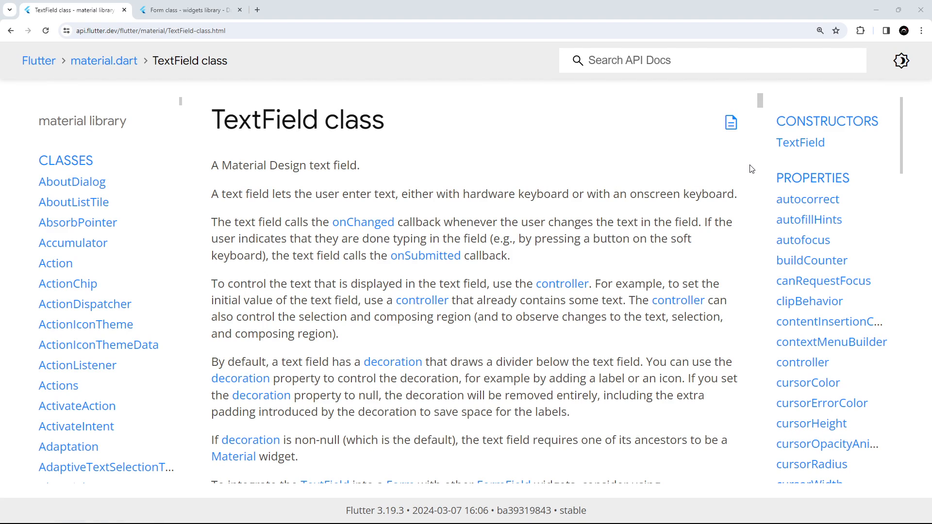
mouse_move(344, 157)
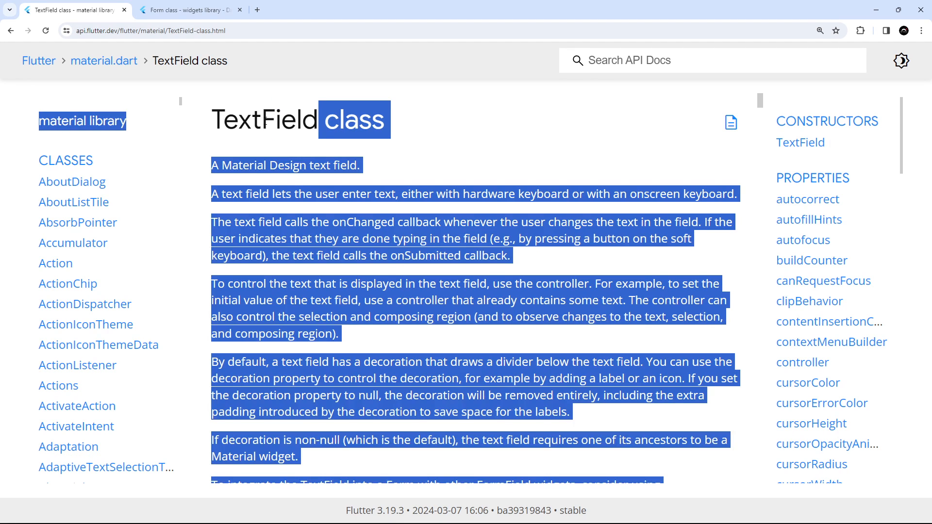
Review the TextField password code sample, then move to the Form class documentation page.
scroll("down", 3)
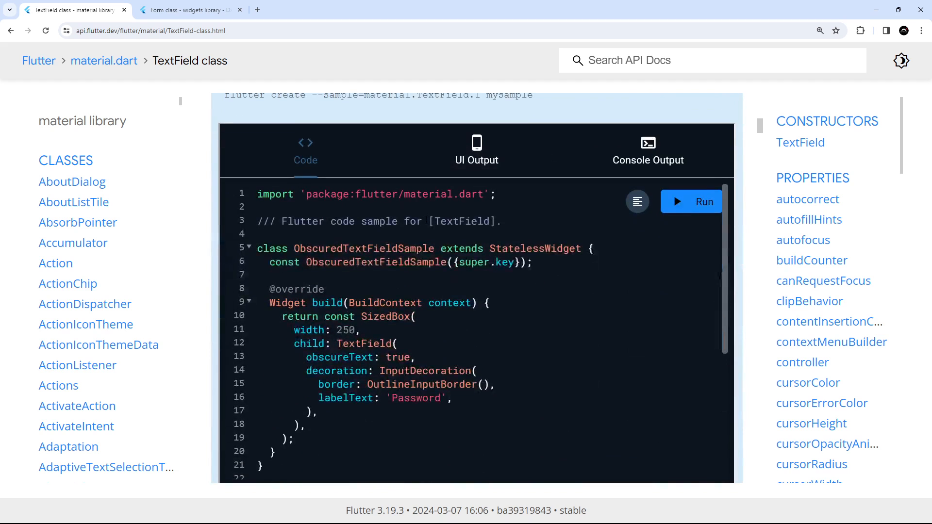
double_click(364, 344)
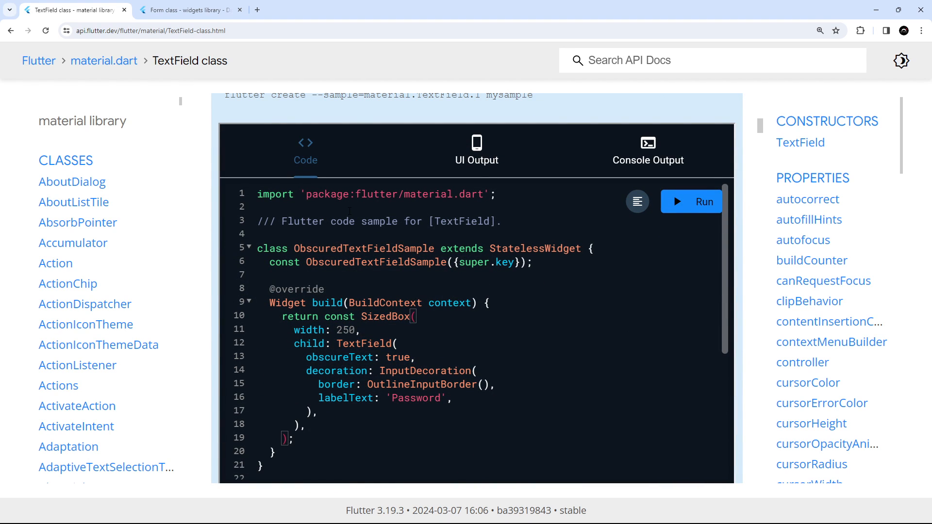
left_click(190, 10)
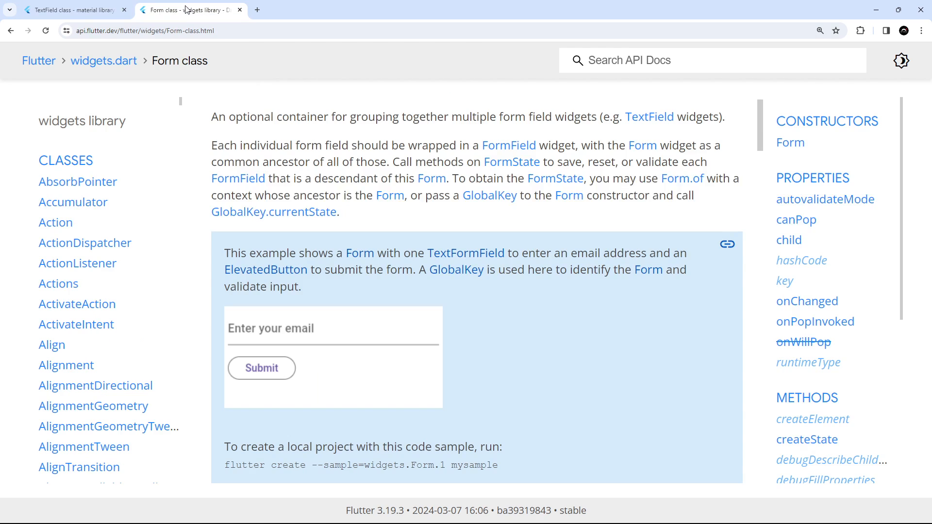
Bring the _FormExampleState email TextFormField code sample into view.
scroll("up", 3)
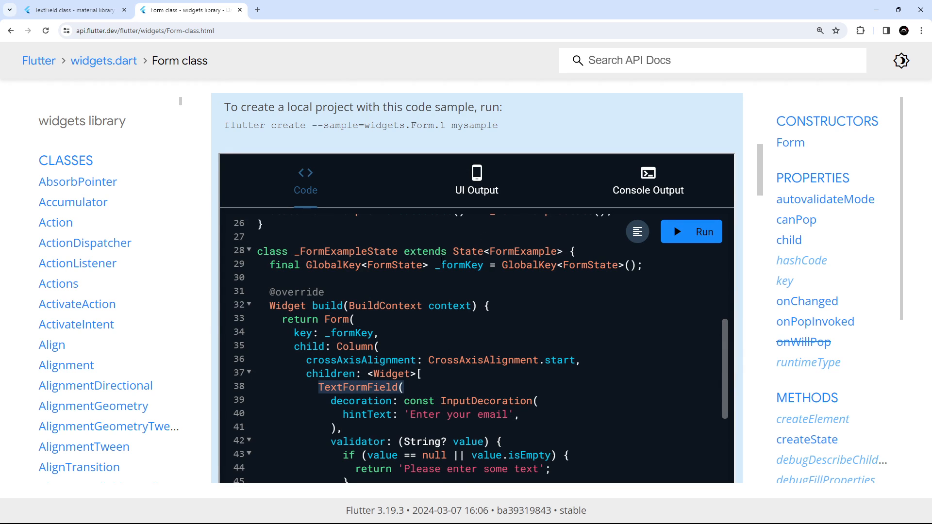
mouse_move(878, 10)
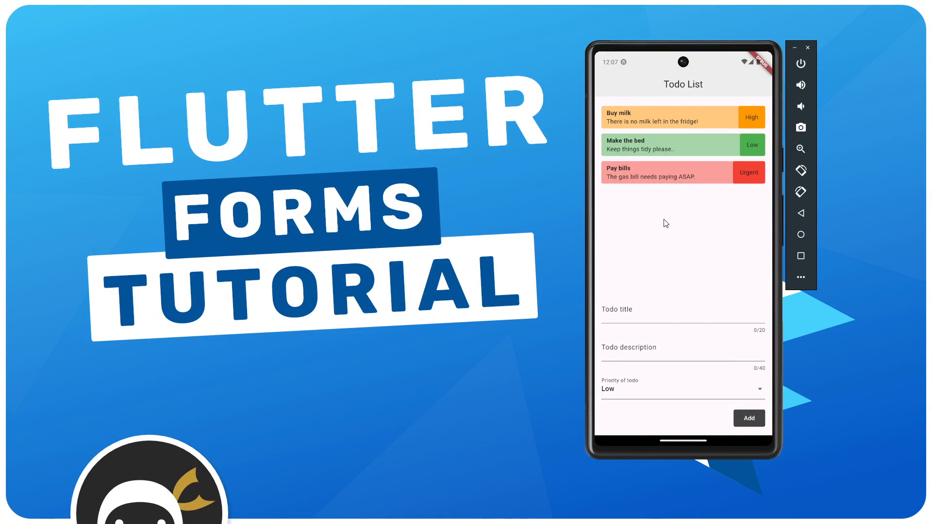
mouse_move(713, 182)
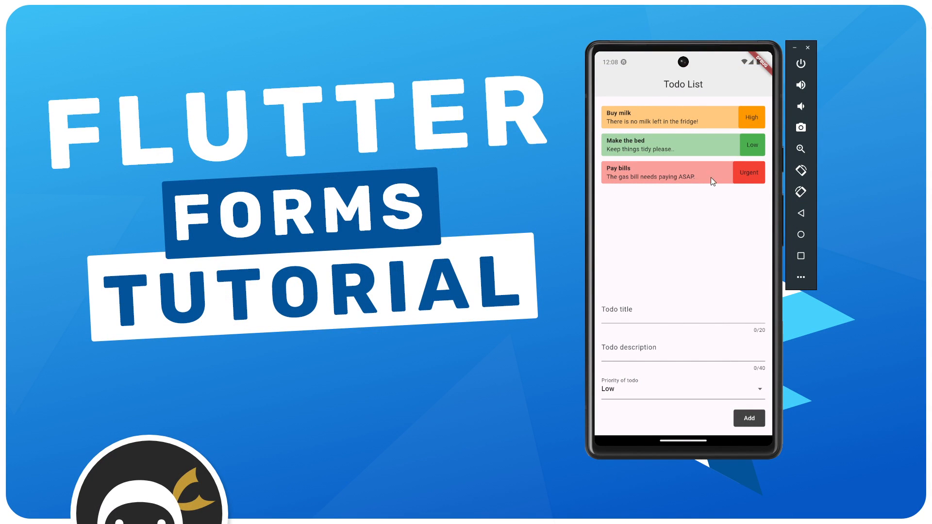
mouse_move(759, 149)
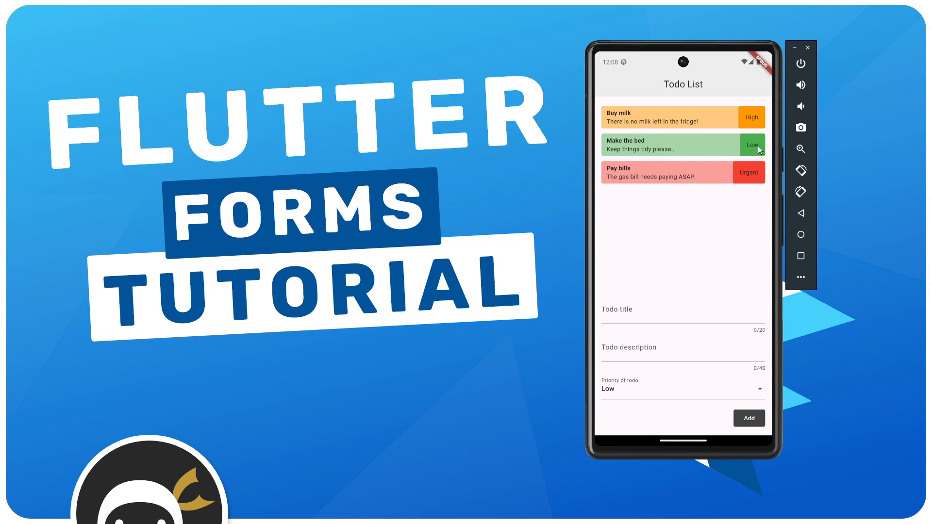
mouse_move(663, 244)
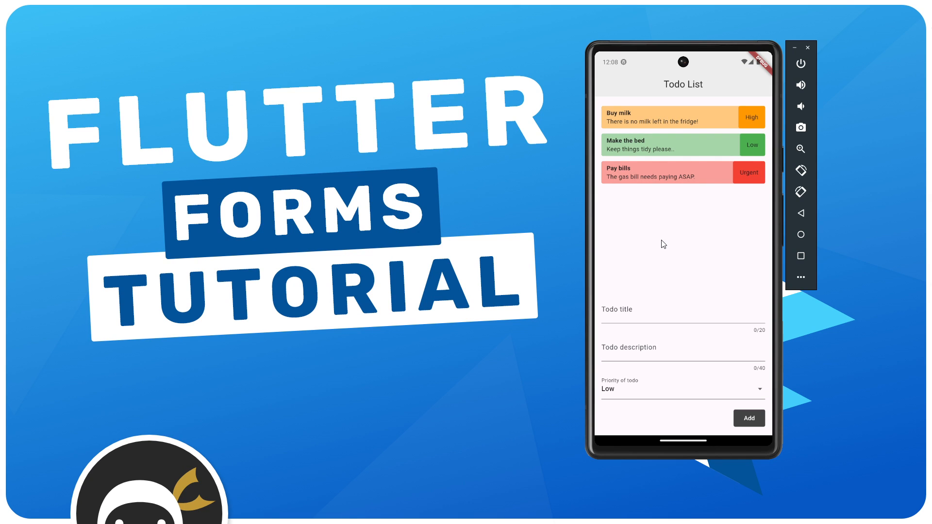
Enter the todo title 'make tutorial' and description 'stop playing ff7 and get a move on'.
left_click(682, 309)
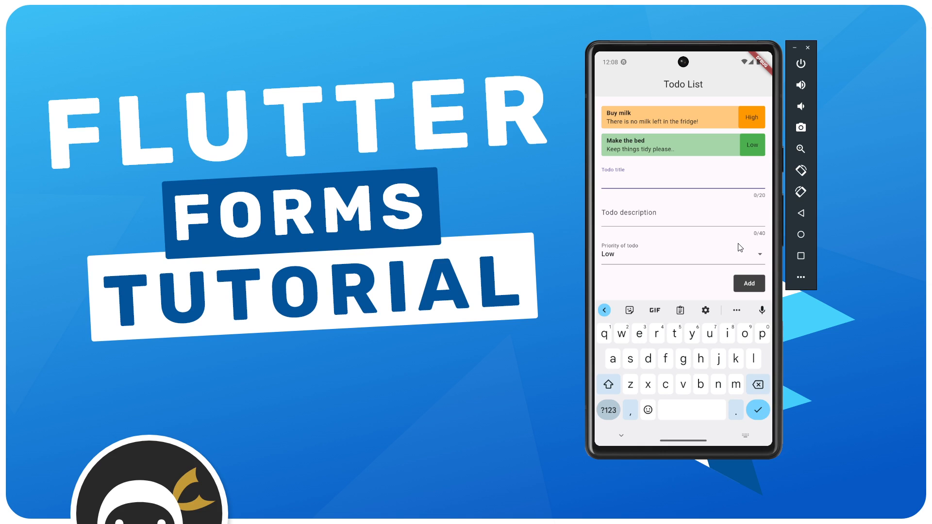
type("make")
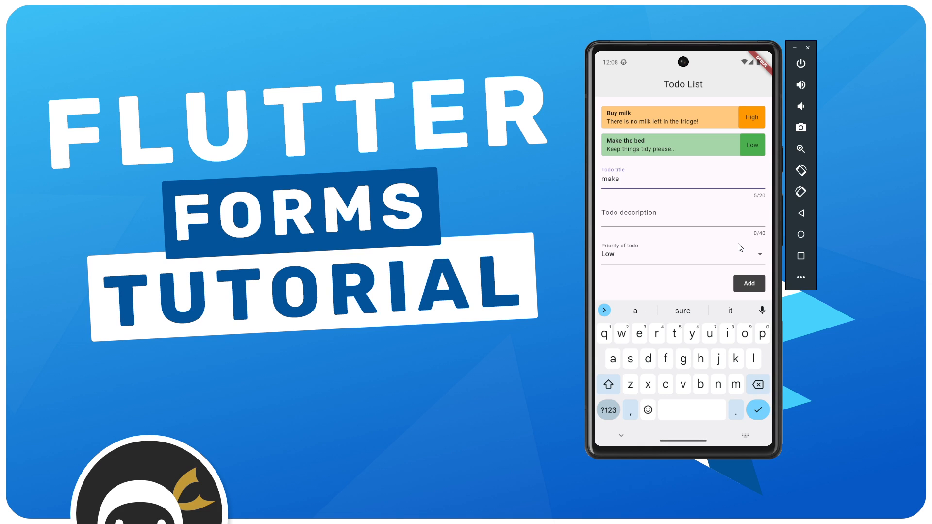
type("tutorial")
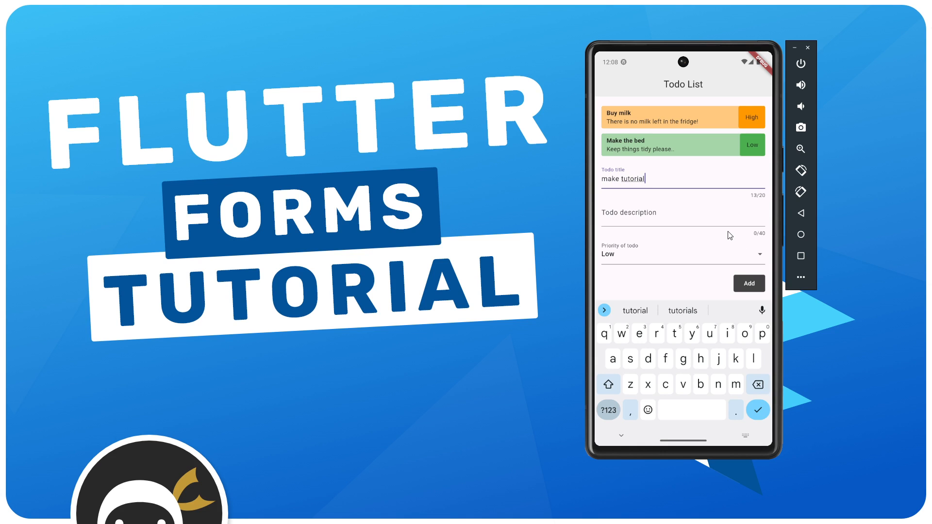
left_click(683, 211)
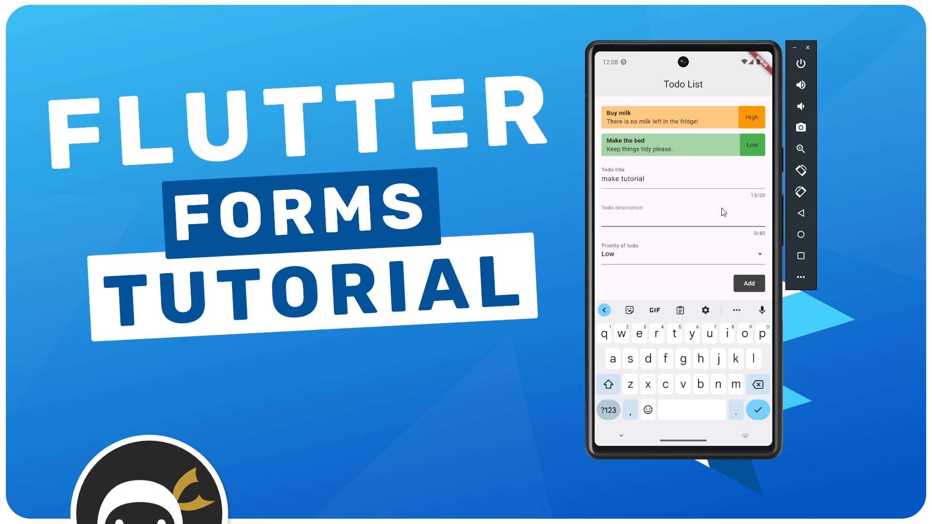
type("stop playing")
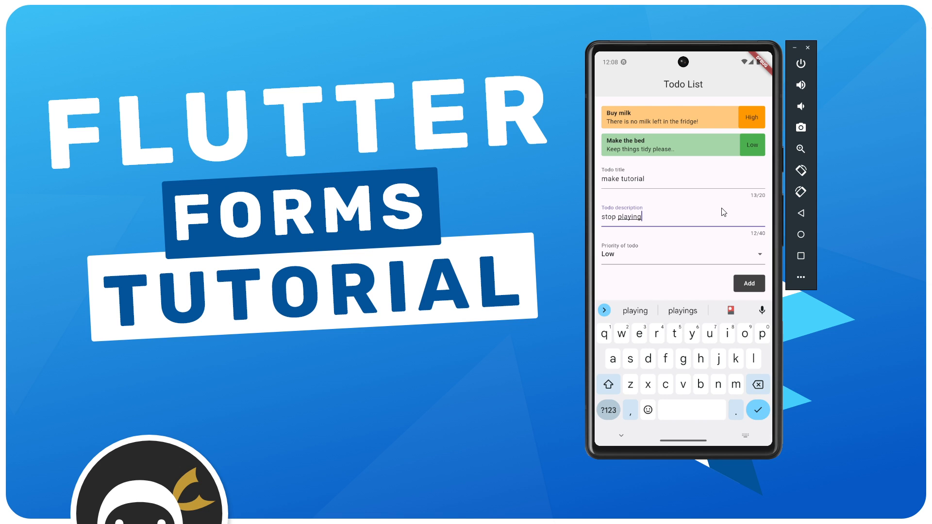
type("ff7 and get a")
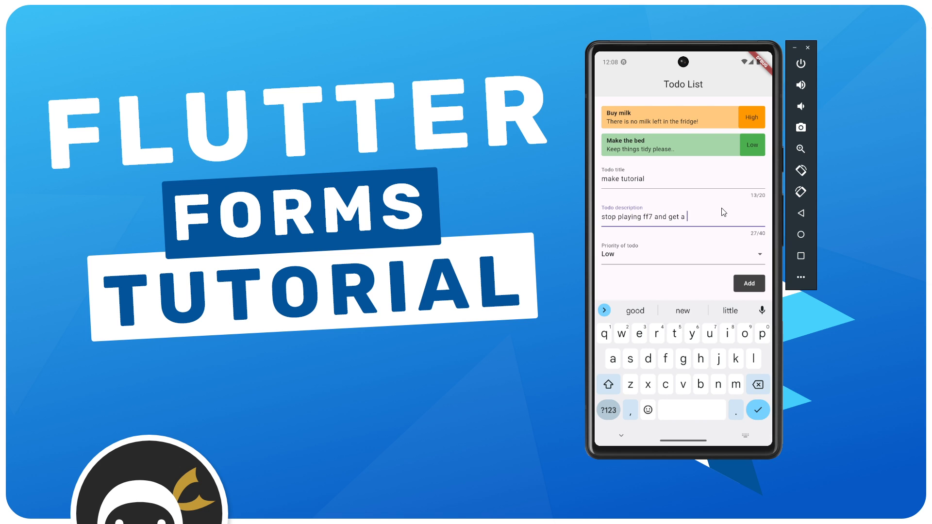
type("move on")
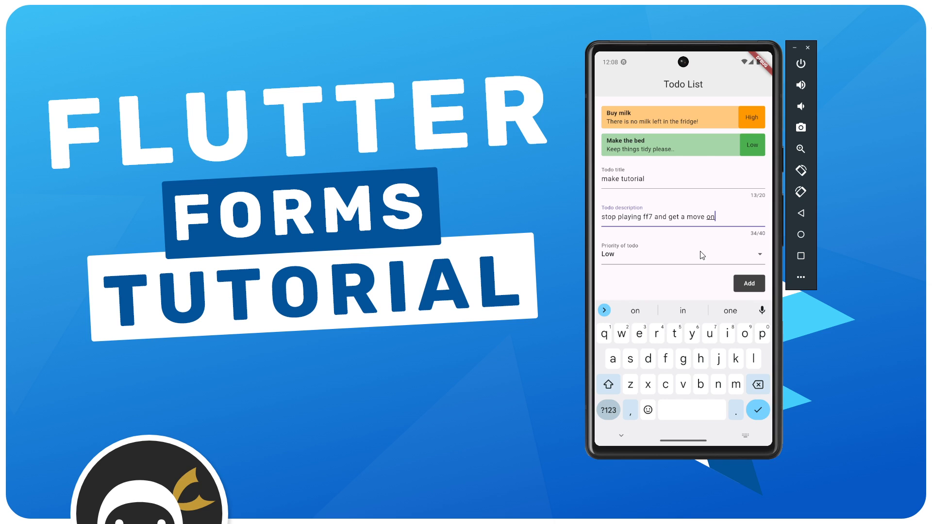
Choose High priority and add the new todo to the list.
left_click(681, 254)
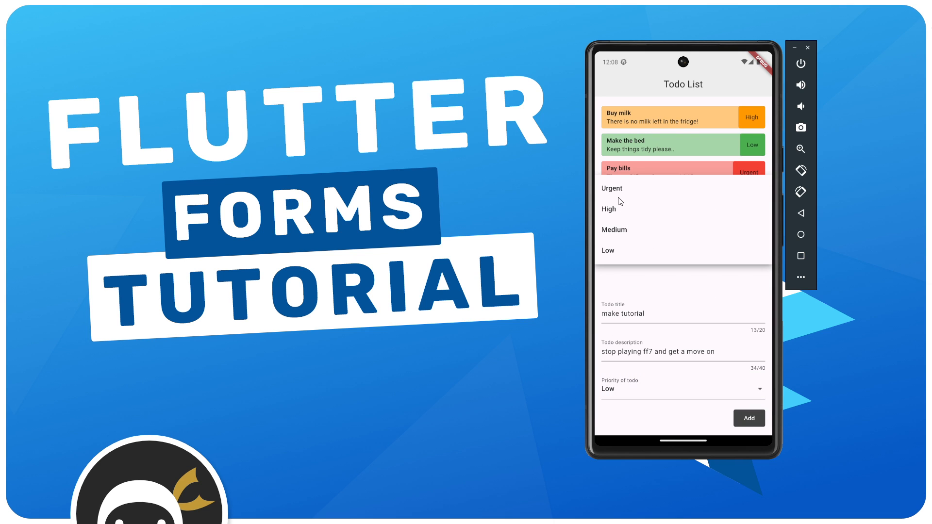
left_click(749, 418)
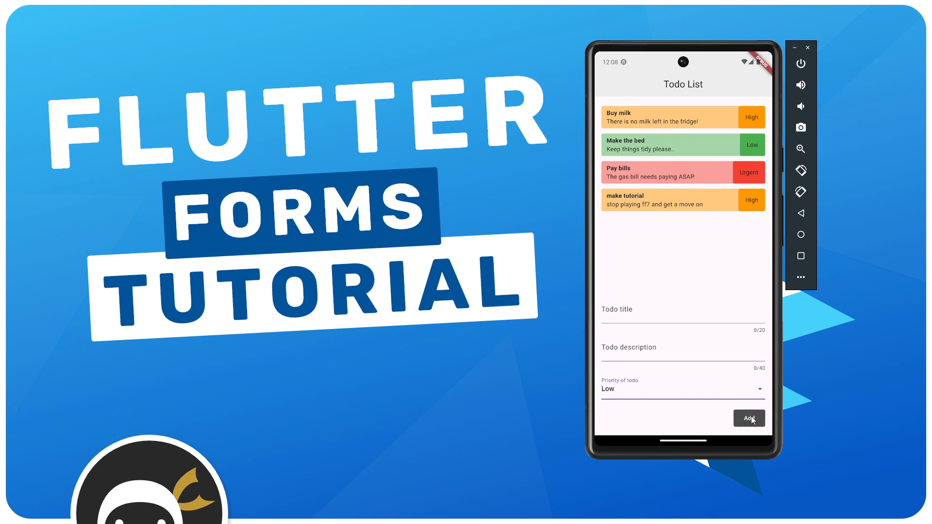
mouse_move(701, 209)
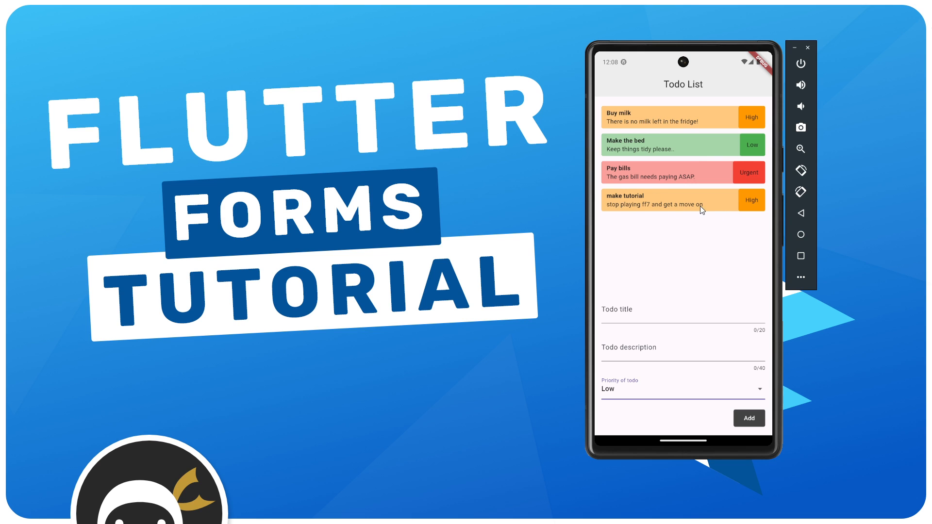
mouse_move(625, 279)
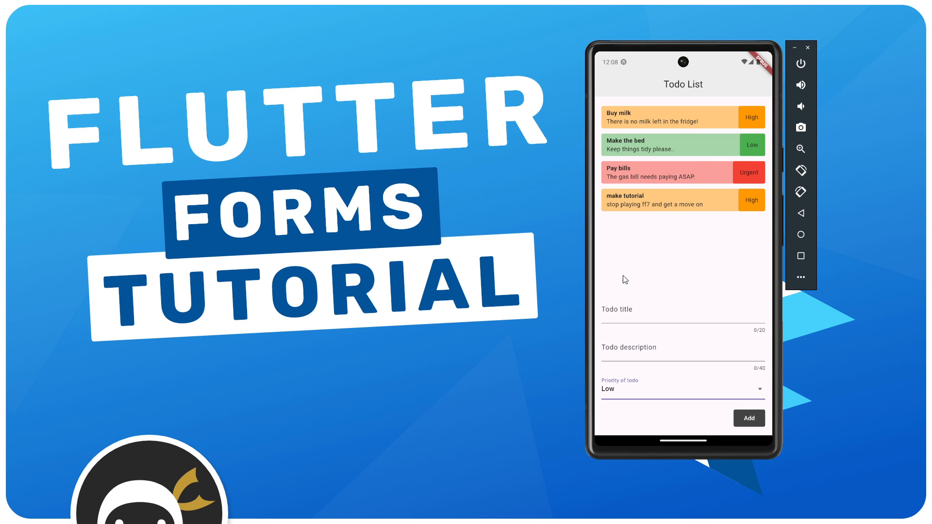
mouse_move(712, 285)
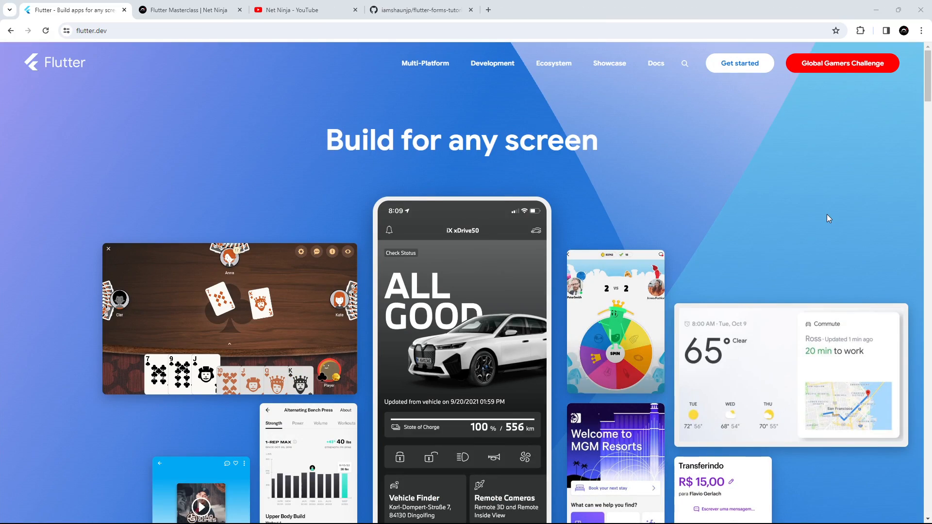
mouse_move(647, 215)
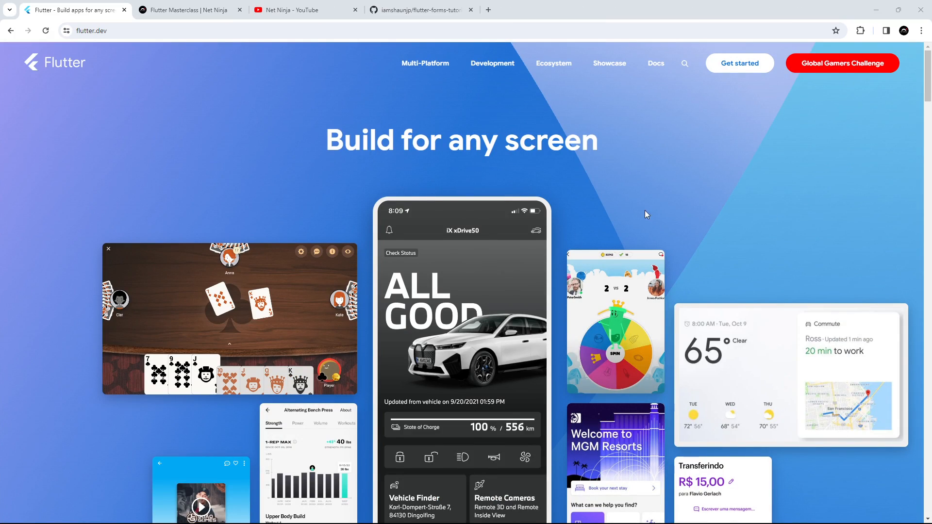
mouse_move(148, 117)
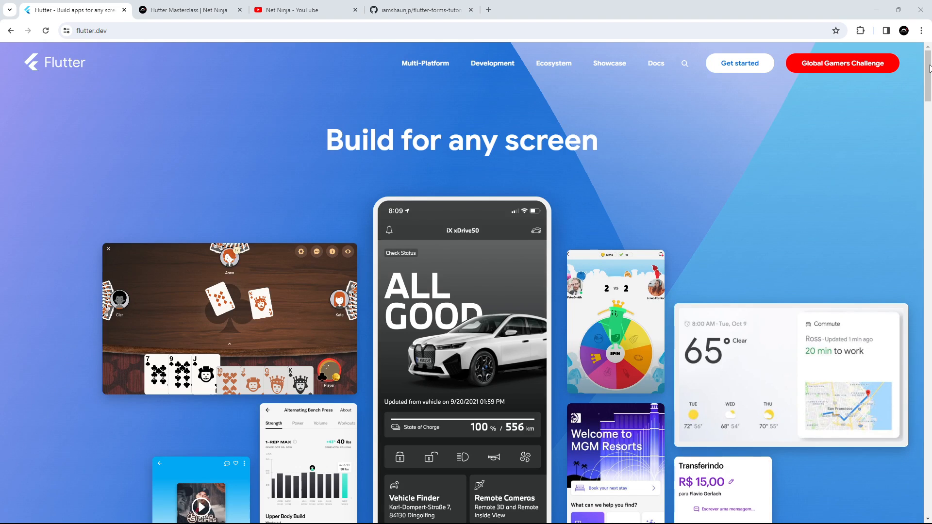
Browse down the flutter.dev homepage and back up, then move to the Flutter Masterclass course page.
scroll("down", 3)
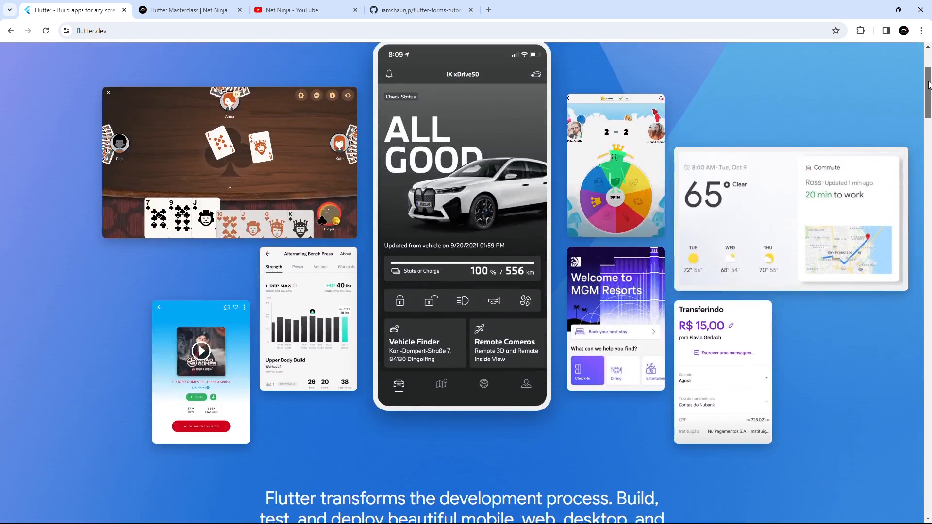
scroll("down", 3)
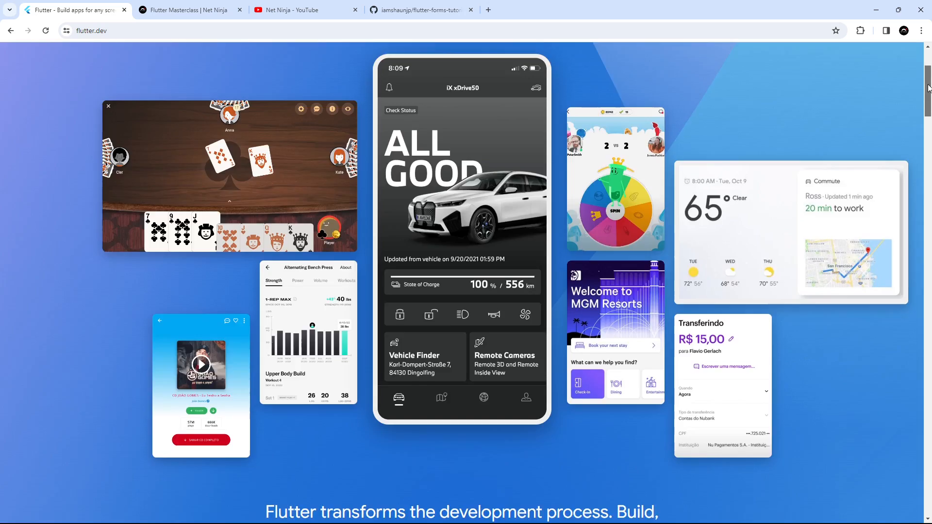
scroll("down", 3)
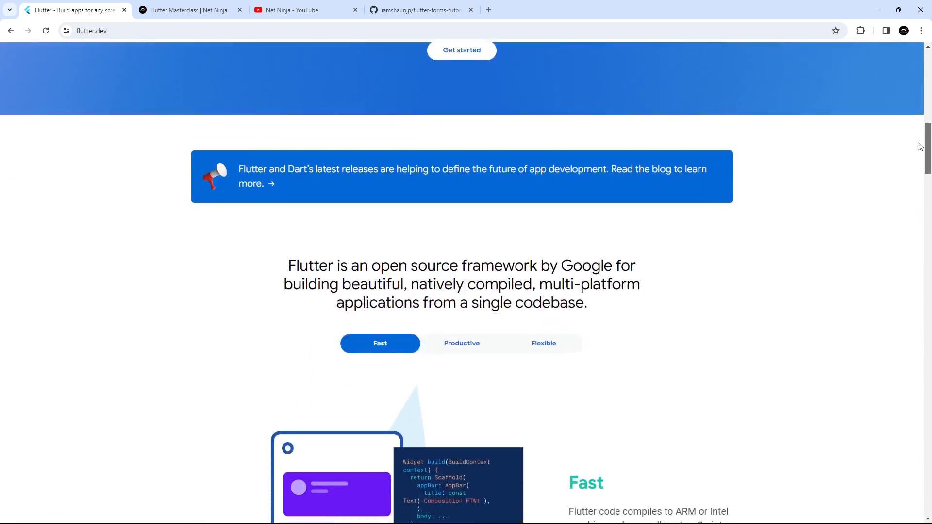
scroll("down", 3)
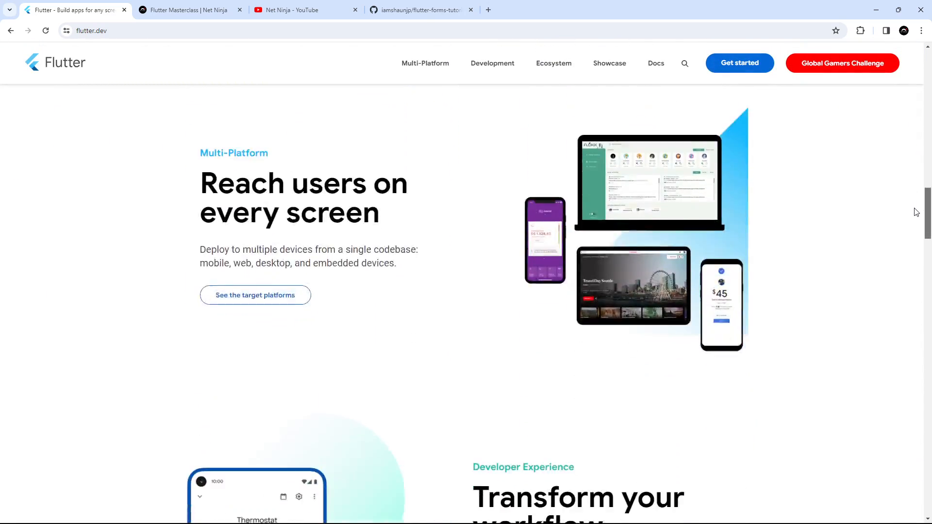
scroll("down", 3)
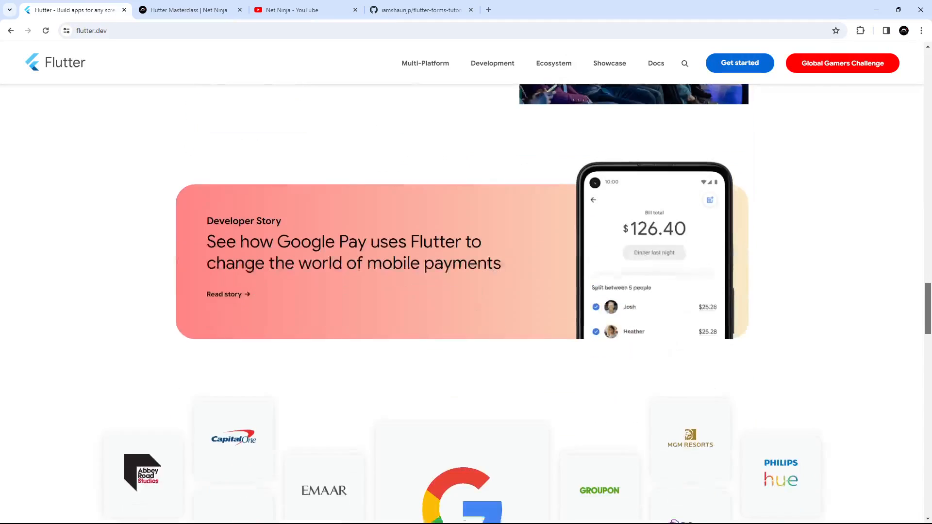
scroll("up", 3)
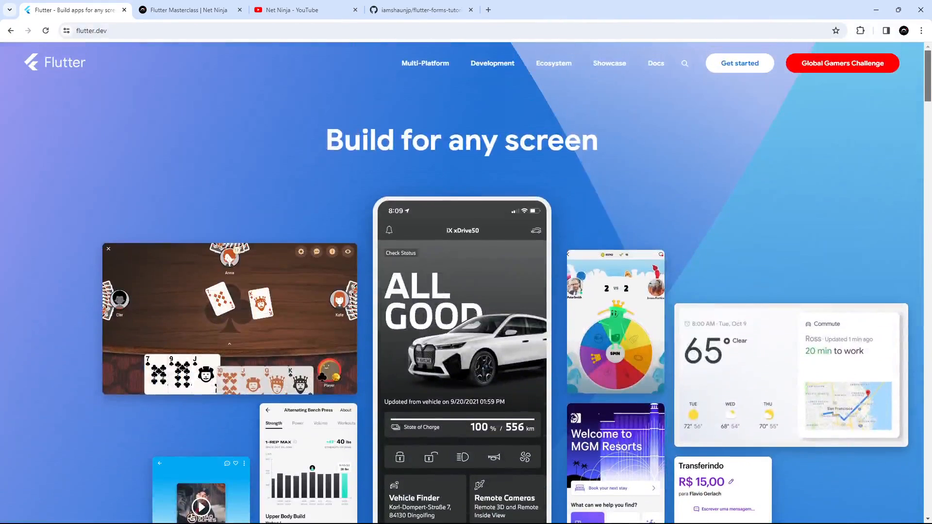
mouse_move(722, 142)
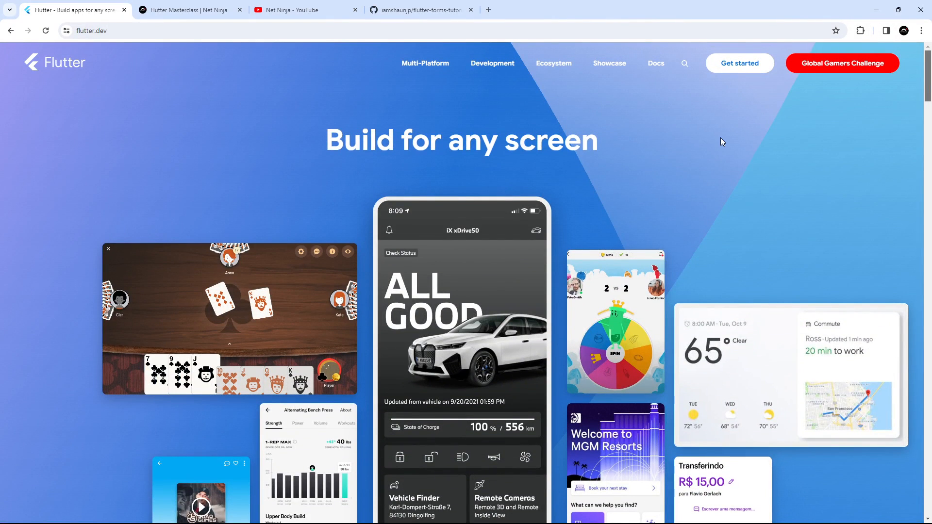
mouse_move(192, 132)
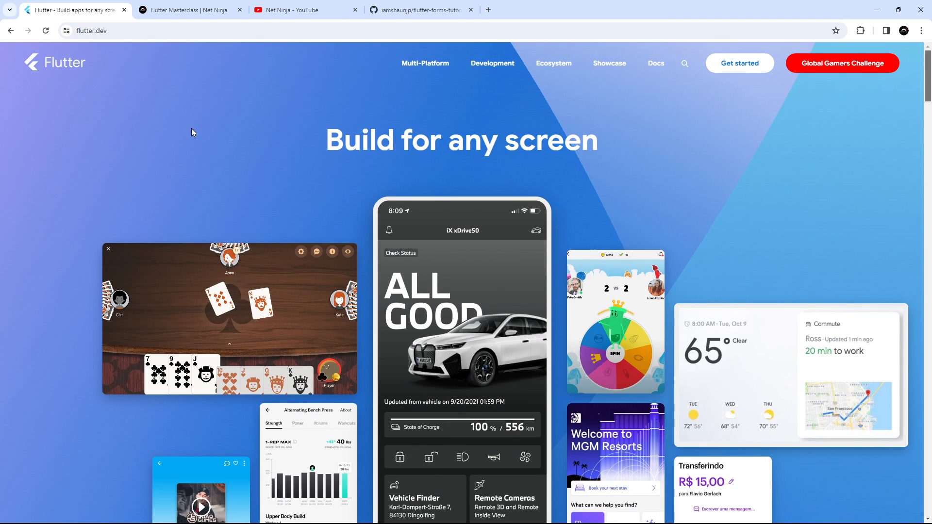
left_click(190, 10)
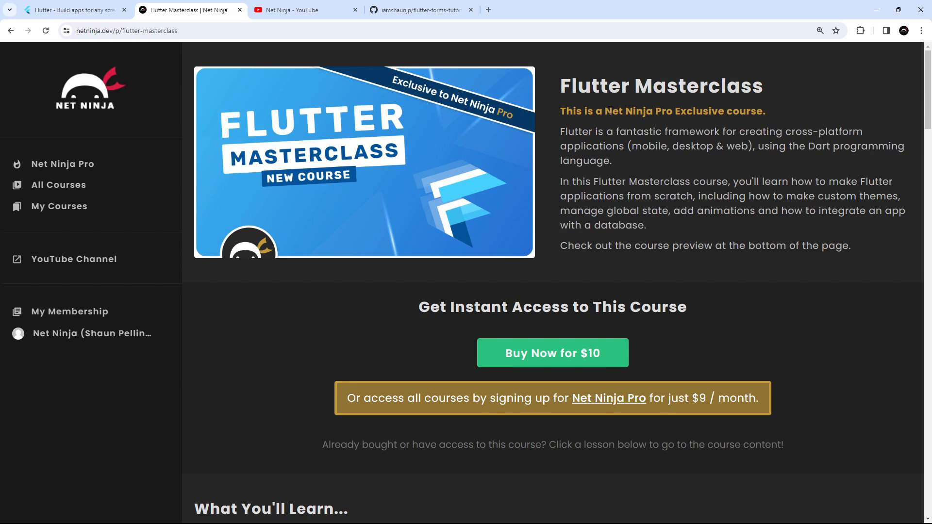
mouse_move(917, 129)
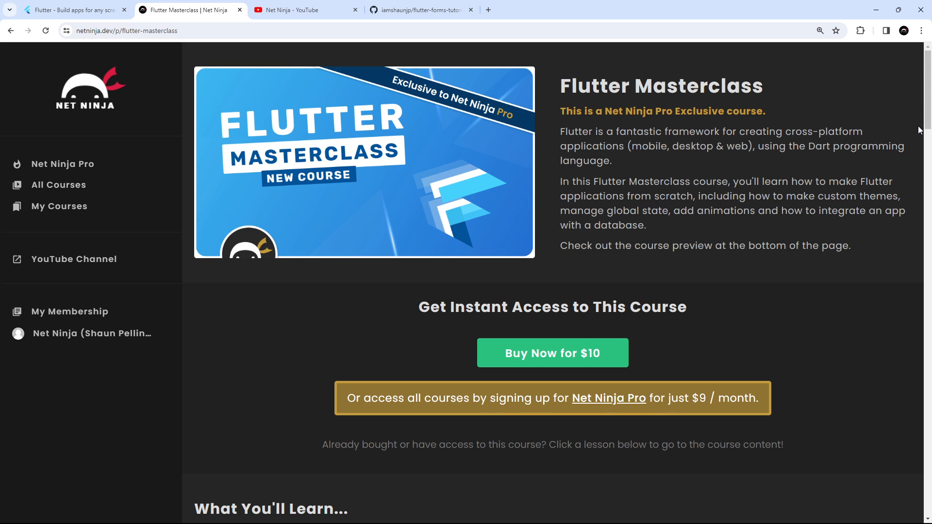
mouse_move(291, 69)
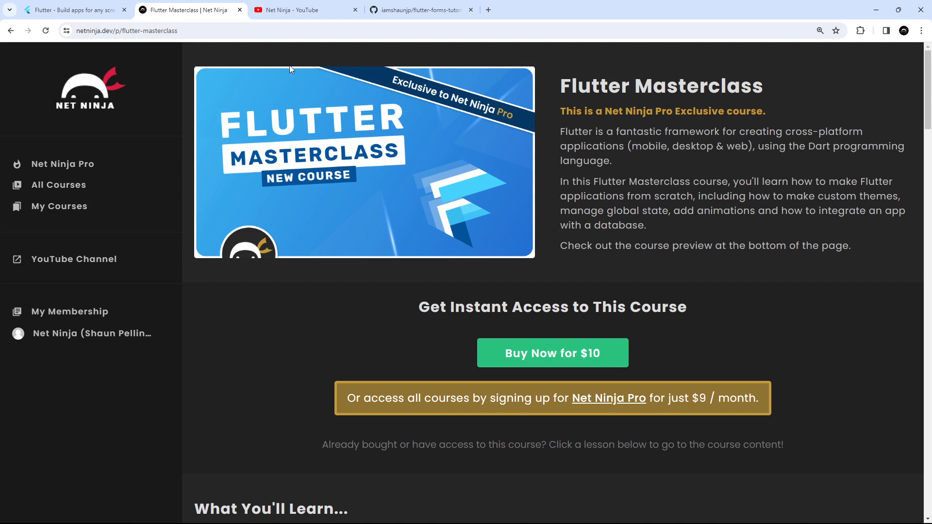
Move from the Flutter Masterclass page to the Net Ninja YouTube channel.
left_click(305, 10)
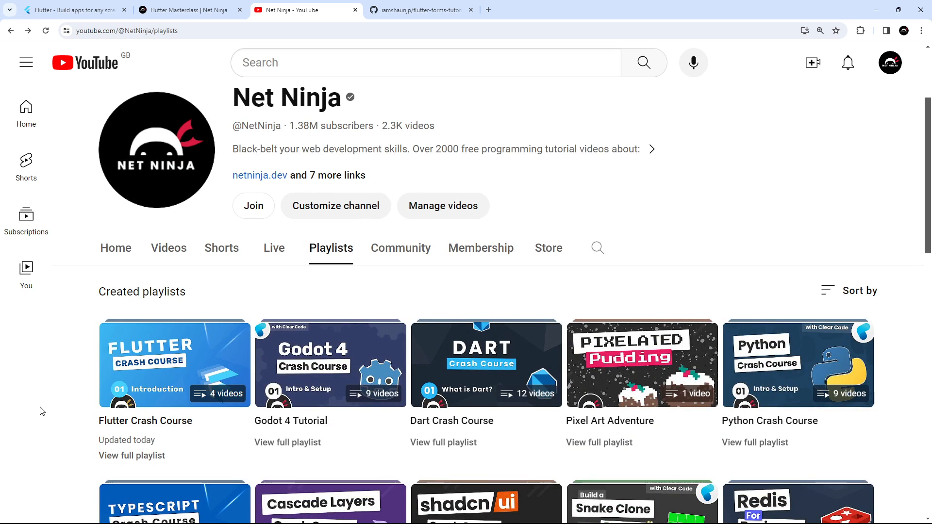
mouse_move(277, 147)
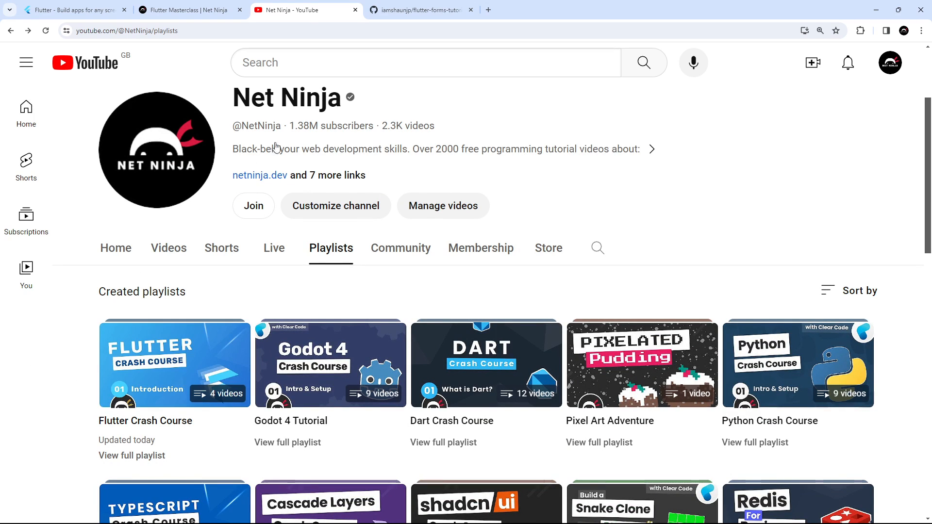
mouse_move(419, 10)
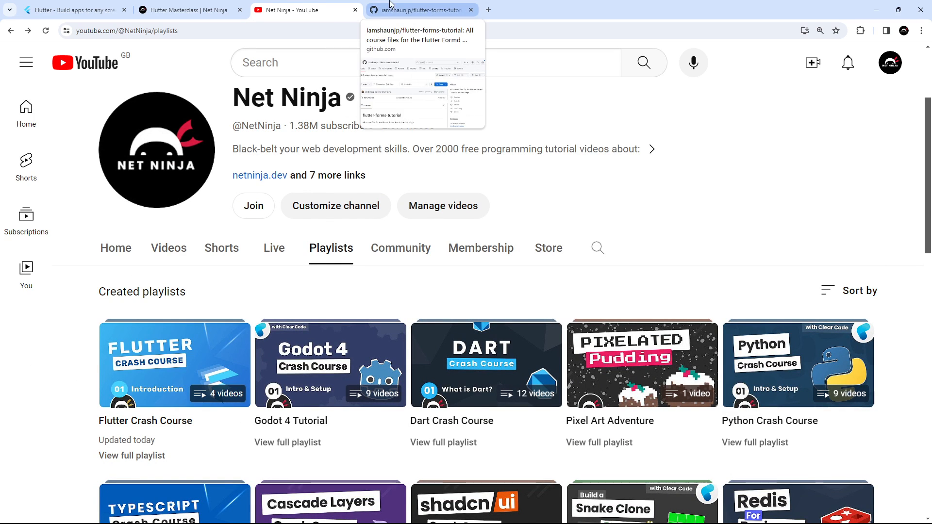
Move from the YouTube playlists to the flutter-forms-tutorial GitHub repository.
left_click(419, 10)
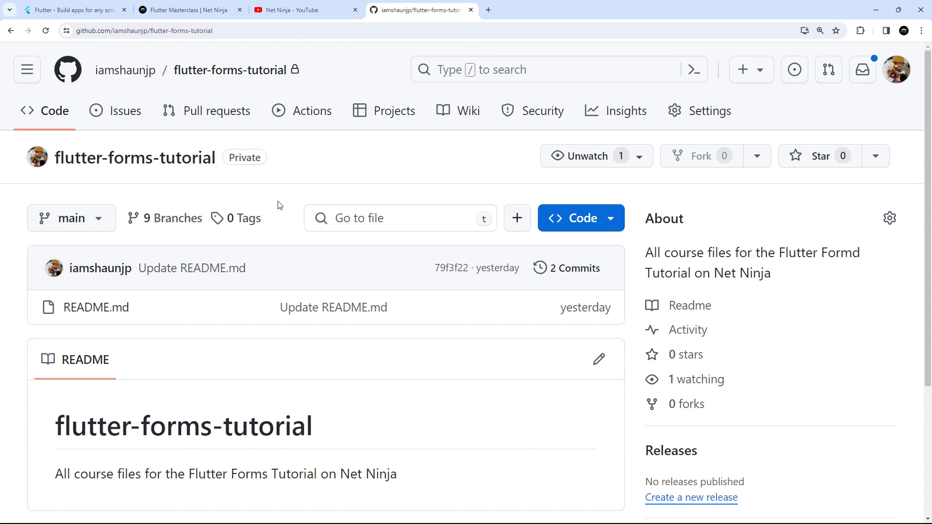
mouse_move(134, 157)
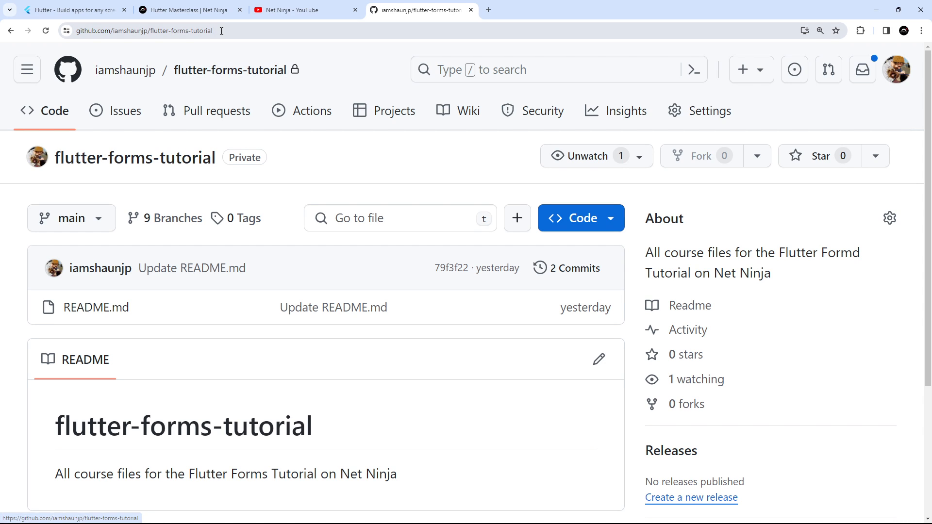
Highlight the repository URL, pick the lesson-4 branch and view its clone and download options.
left_click(143, 30)
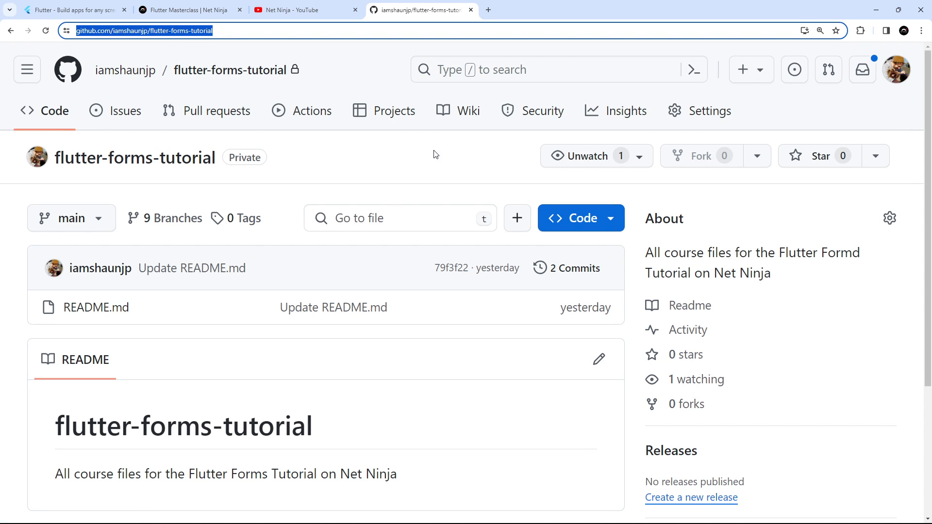
scroll("down", 3)
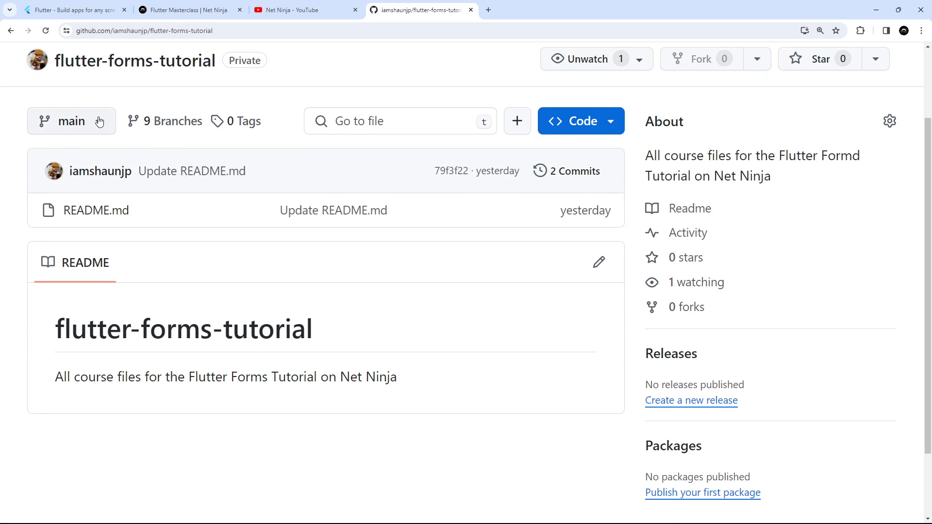
left_click(71, 122)
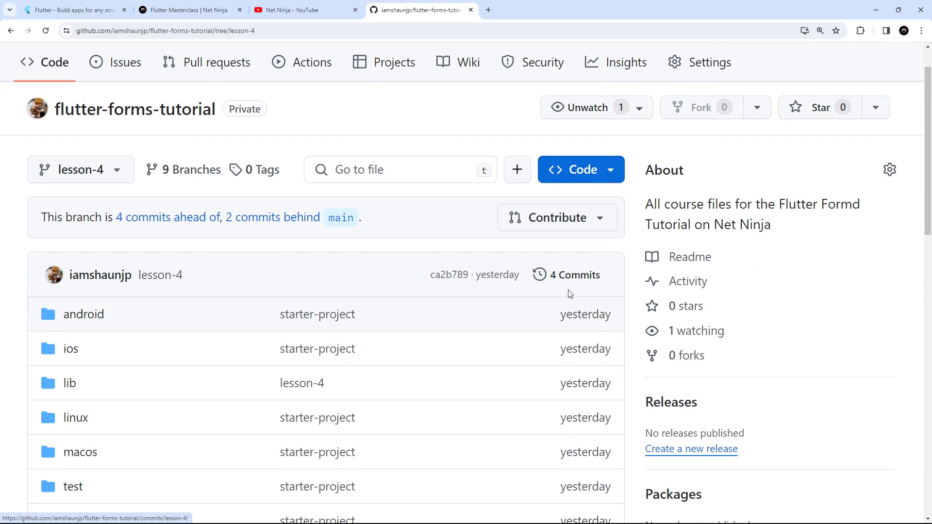
left_click(574, 169)
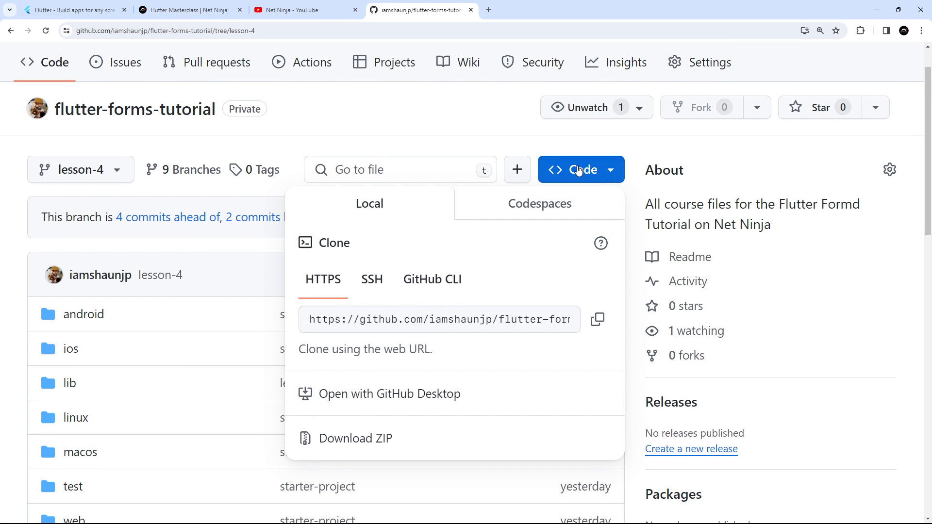
mouse_move(258, 274)
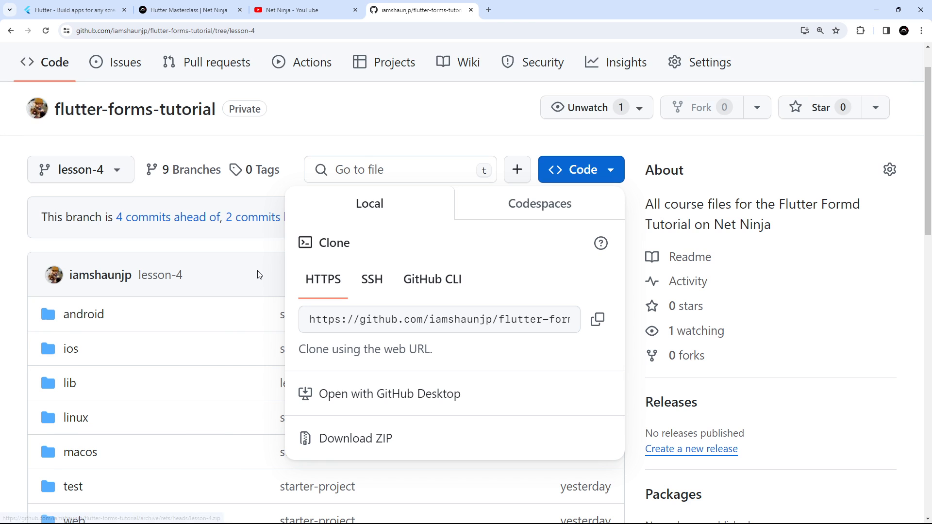
left_click(74, 169)
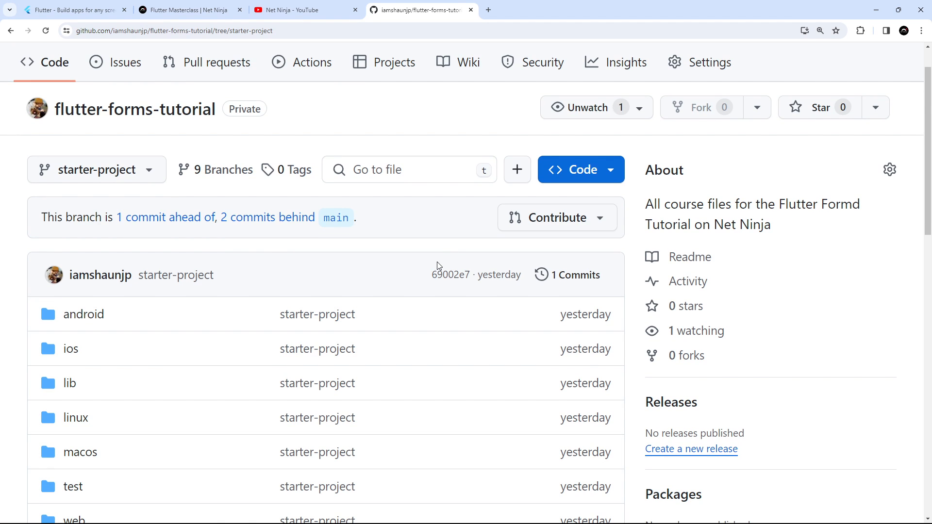
mouse_move(168, 195)
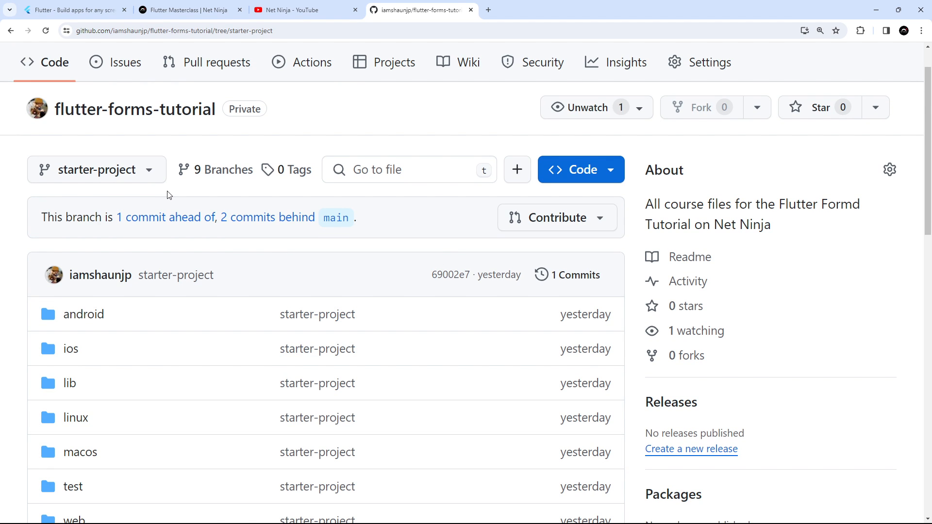
mouse_move(581, 169)
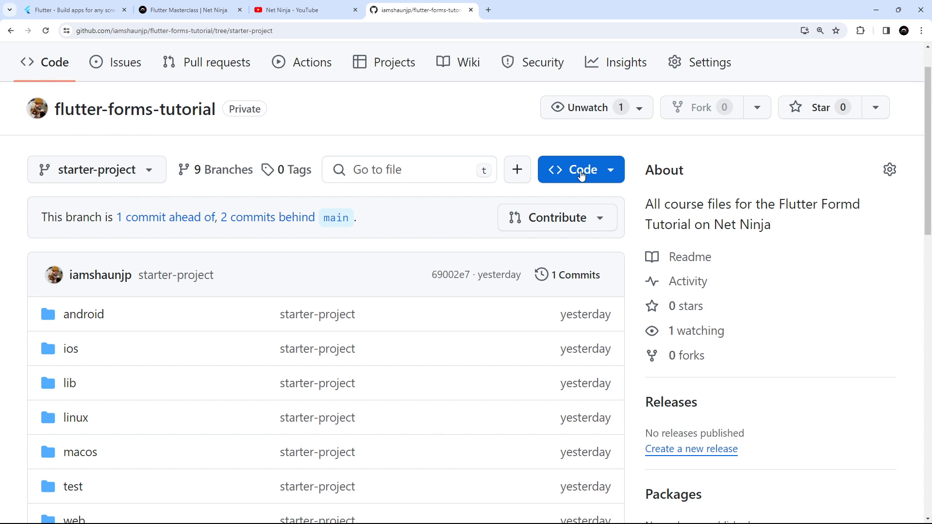
Download the starter-project branch as a ZIP from the Code dropdown.
left_click(581, 169)
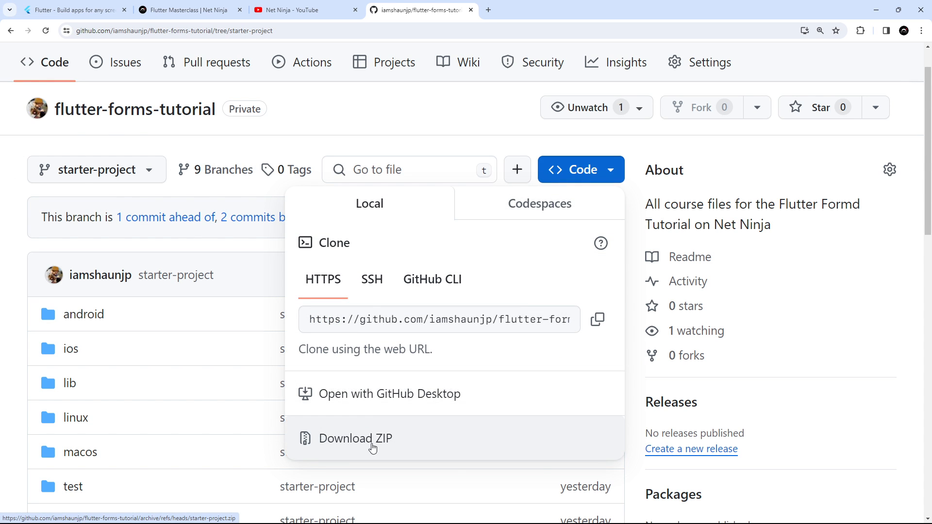
left_click(356, 438)
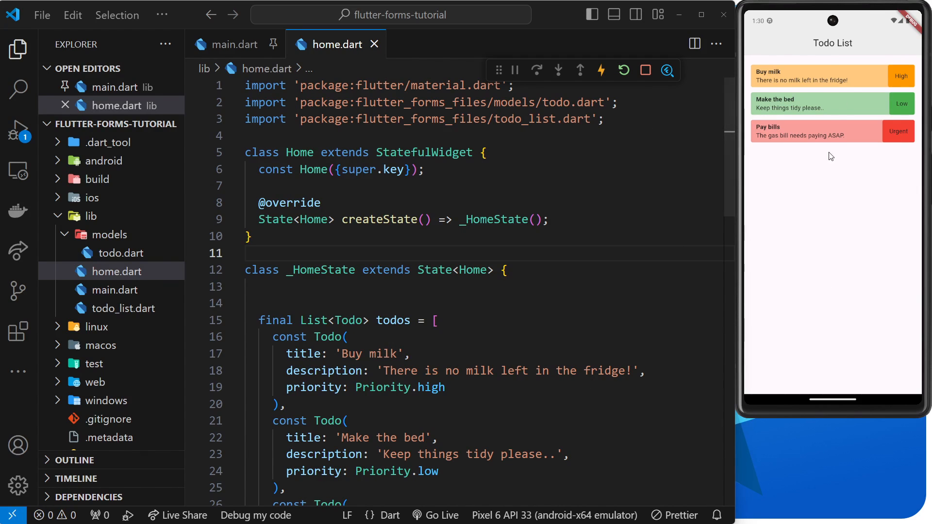
mouse_move(548, 155)
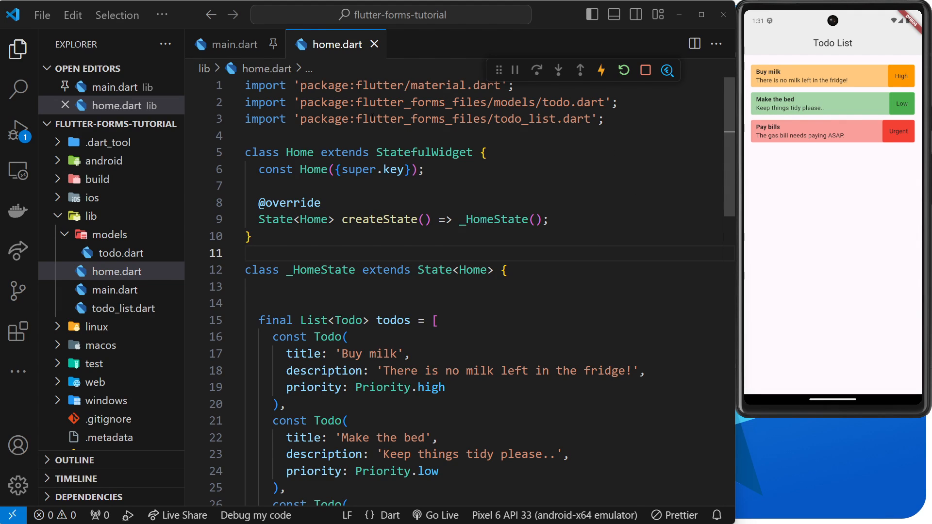
Look at the Home class, check main.dart's MaterialApp entry point, and return to home.dart.
left_click(483, 152)
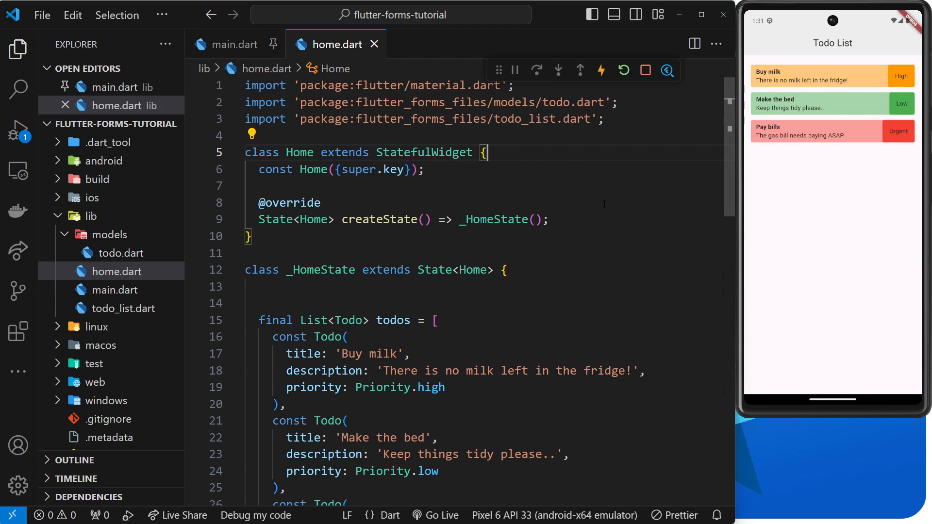
mouse_move(600, 215)
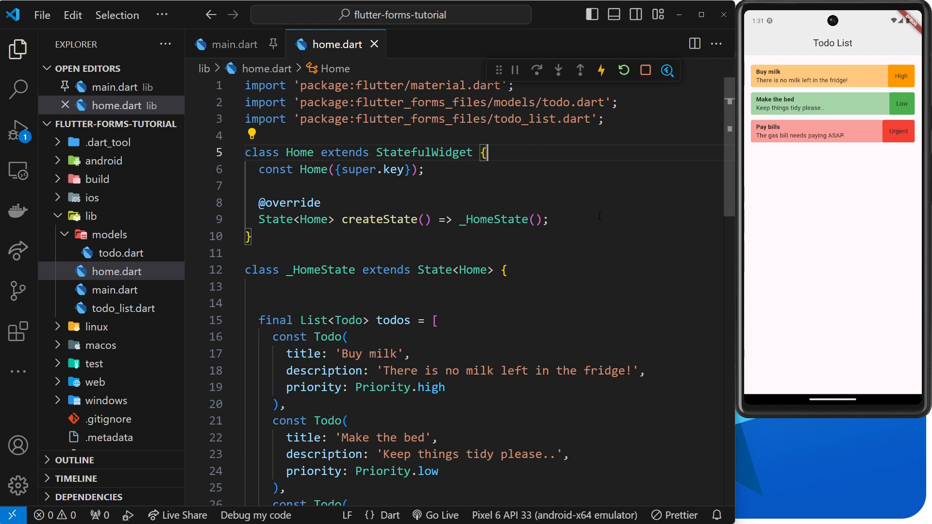
mouse_move(874, 147)
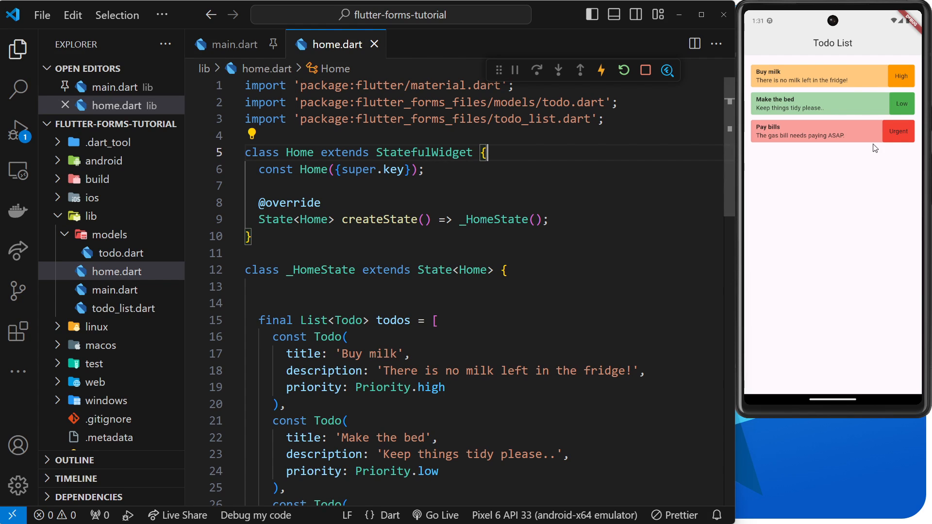
mouse_move(825, 103)
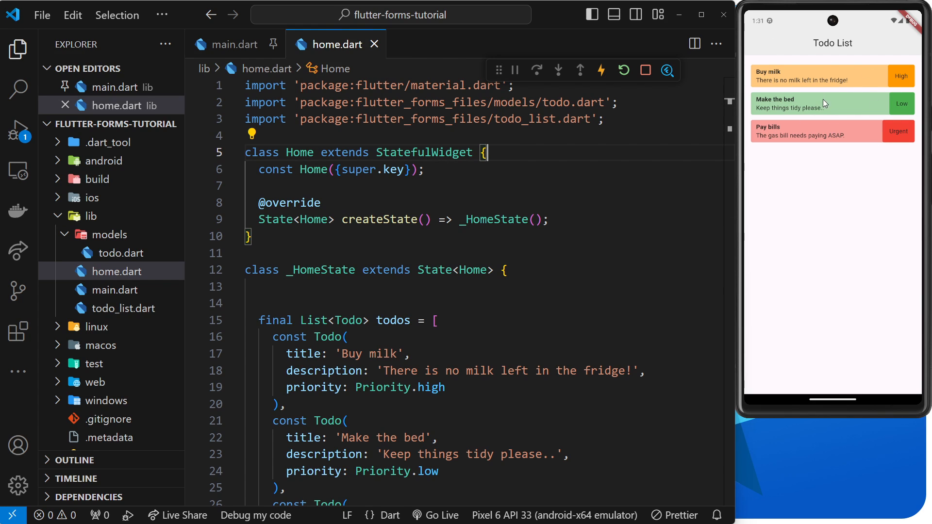
left_click(234, 43)
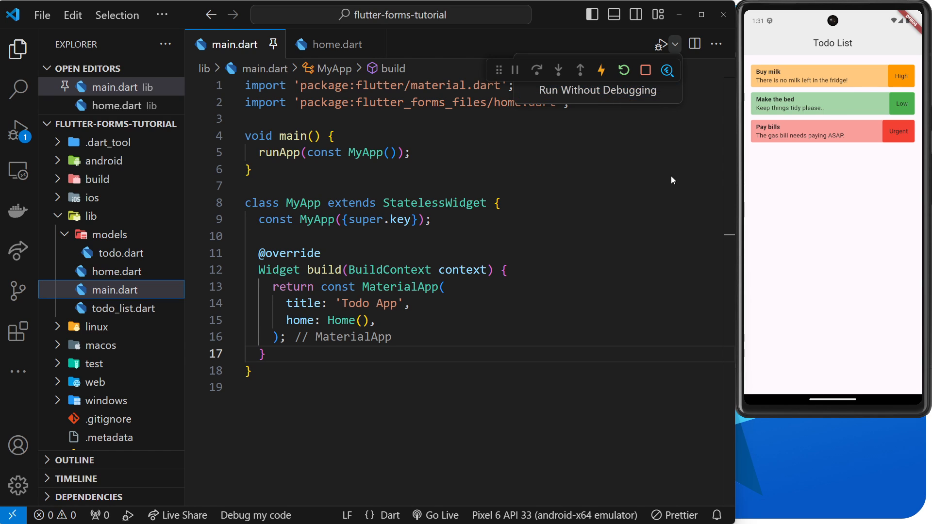
mouse_move(838, 89)
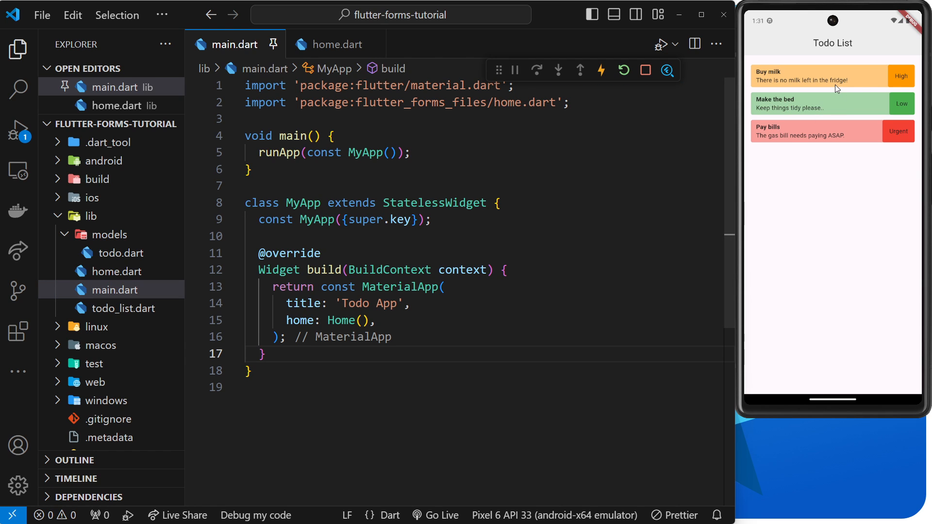
mouse_move(828, 83)
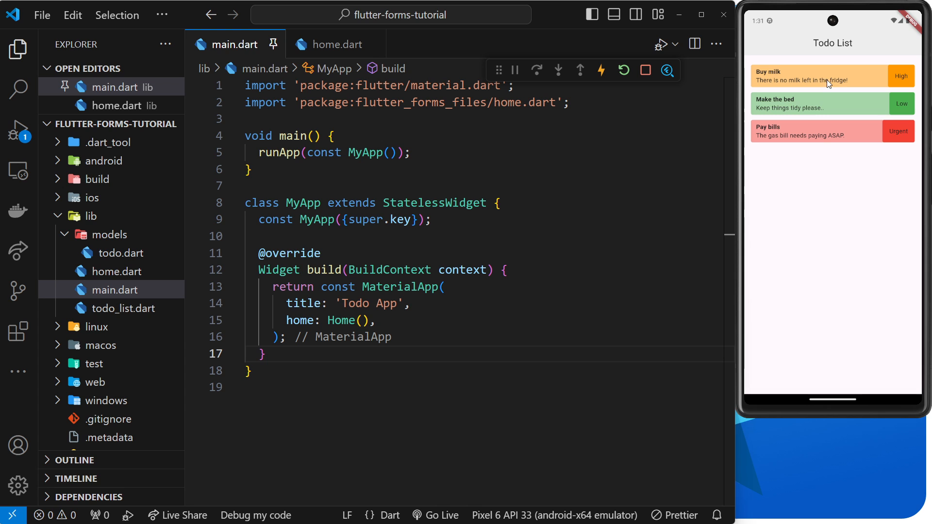
left_click(338, 43)
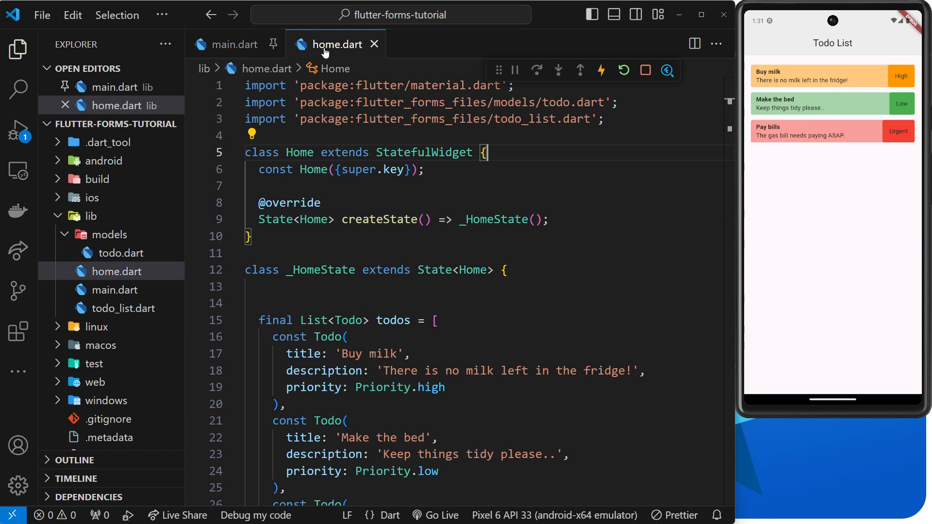
Go over the hard-coded todos list in home.dart, then bring up todo.dart under lib/models.
scroll("down", 3)
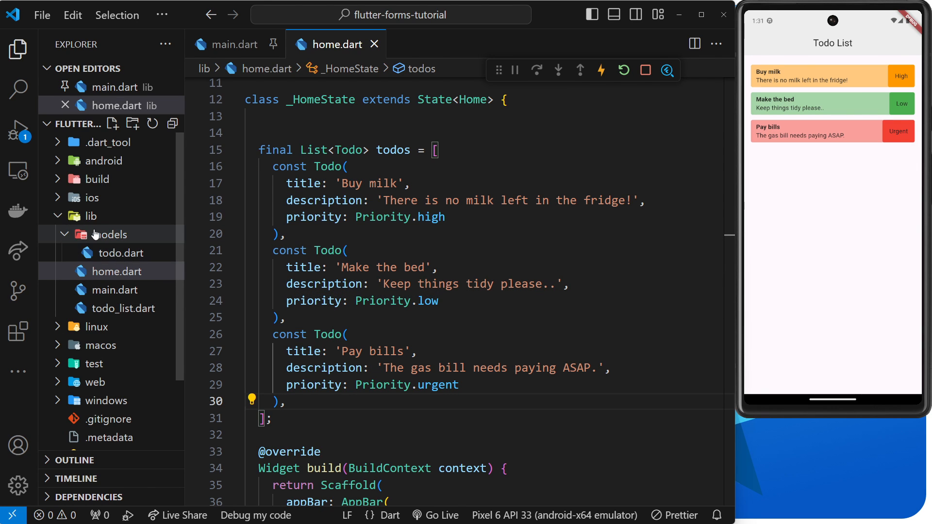
left_click(118, 254)
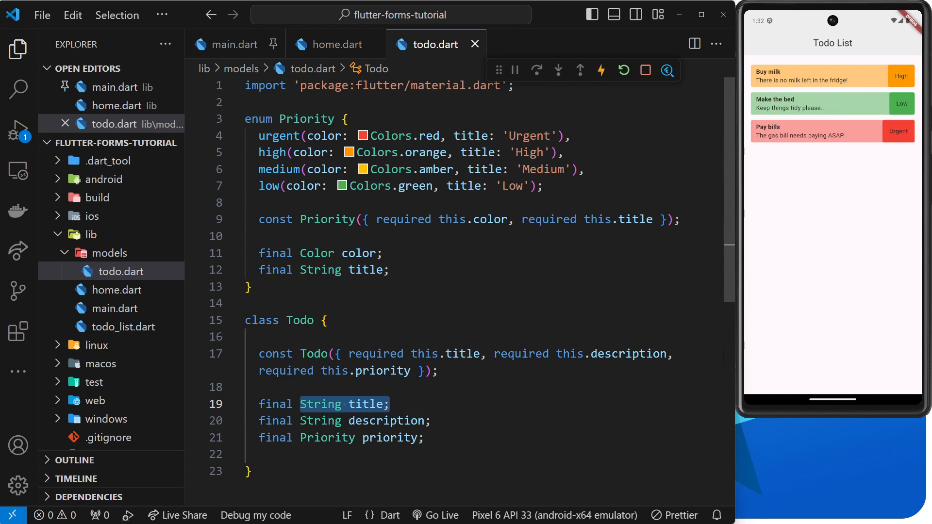
mouse_move(326, 438)
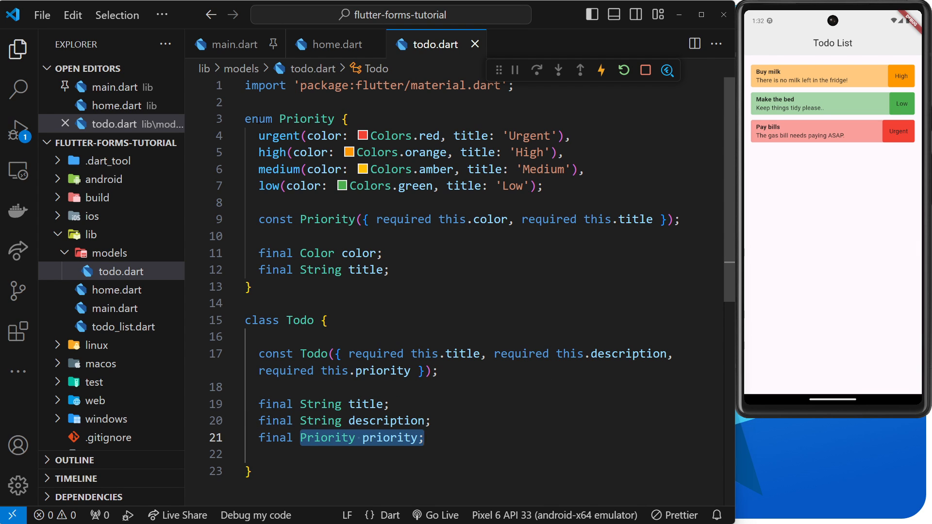
Close todo.dart and bring home.dart's build method with TodoList(todos: todos) into view.
left_click(272, 119)
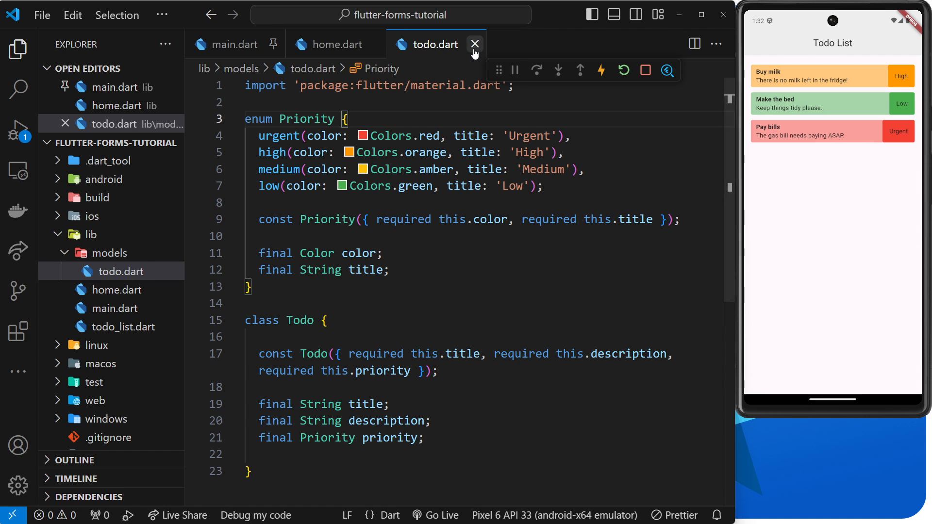
left_click(475, 44)
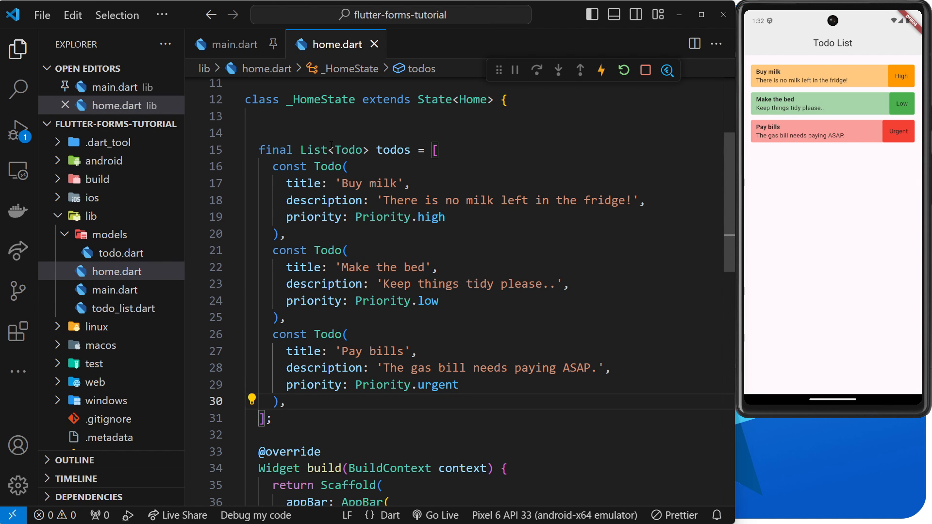
scroll("down", 3)
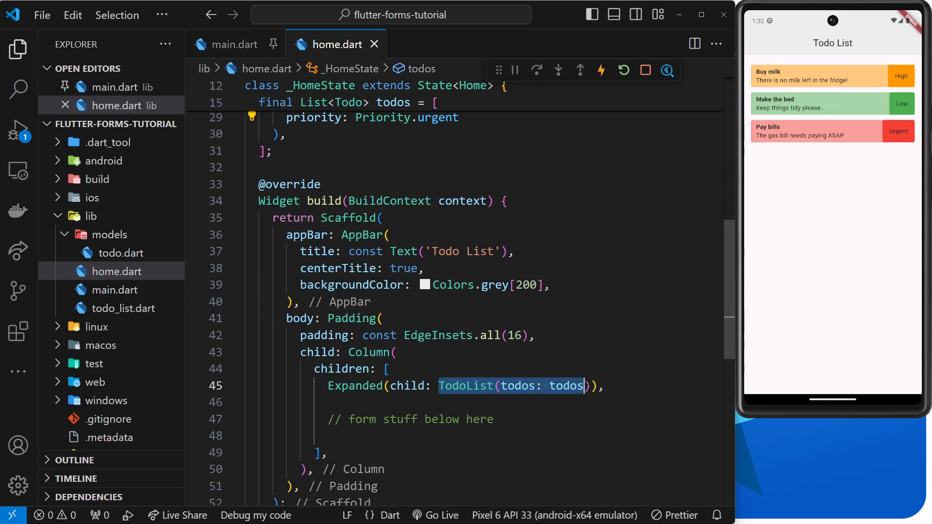
Jump to the TodoList definition, read through todo_list.dart, and close the file.
left_click(518, 385)
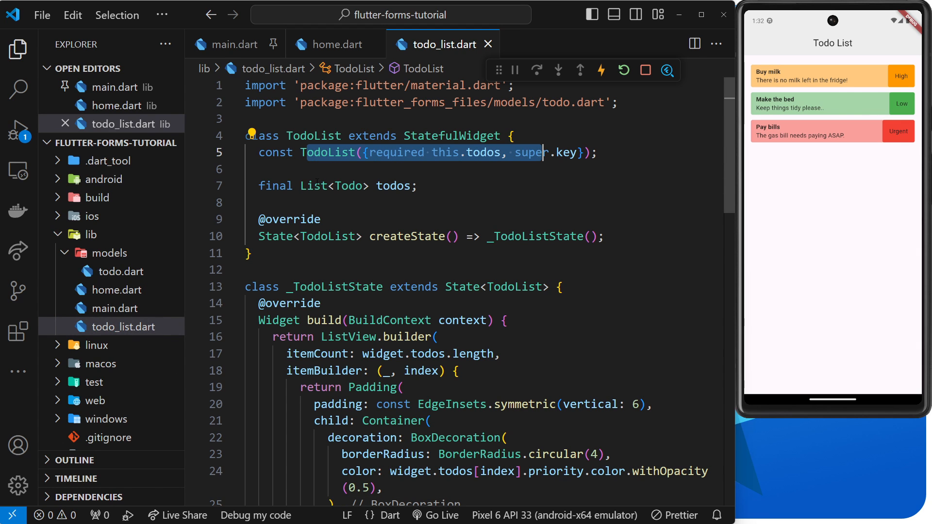
scroll("down", 3)
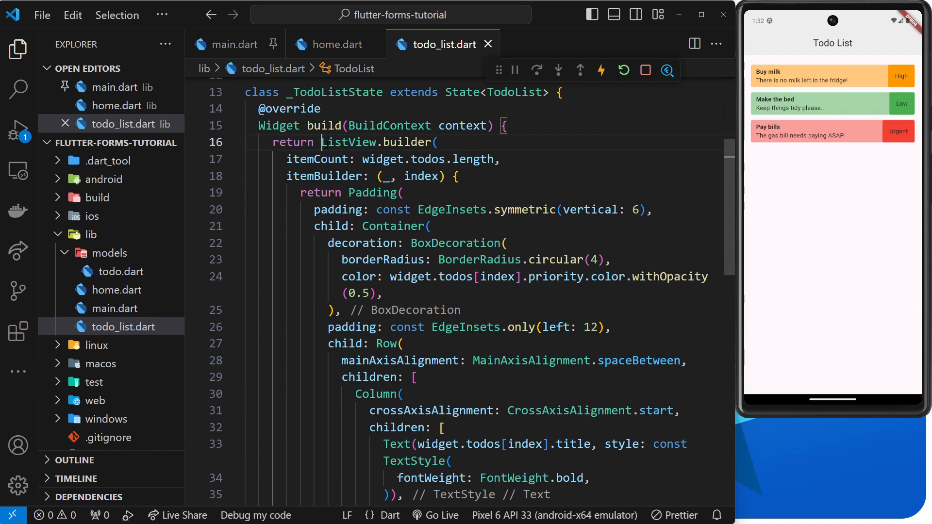
scroll("down", 3)
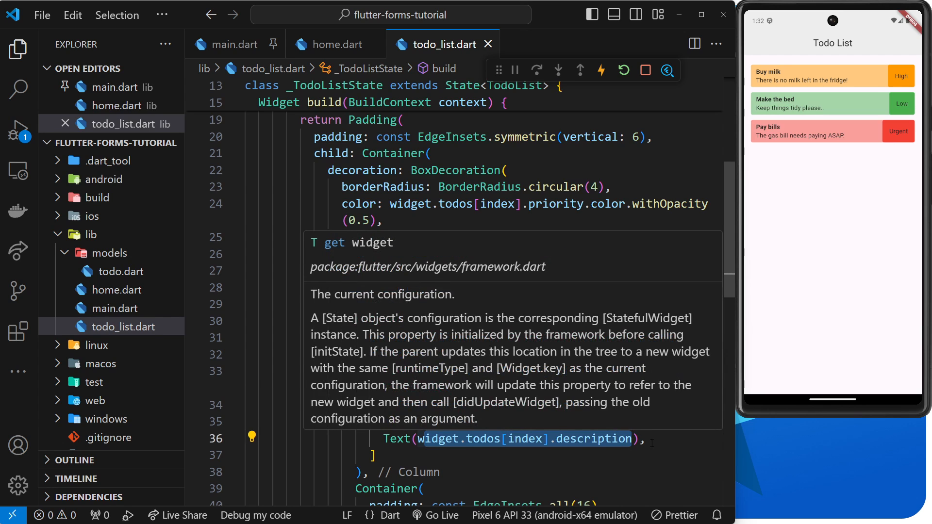
scroll("down", 3)
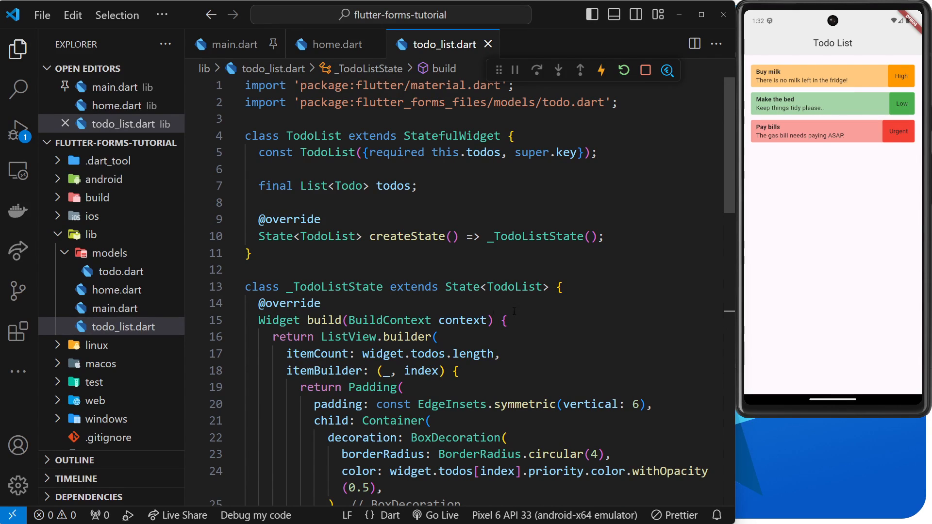
mouse_move(483, 152)
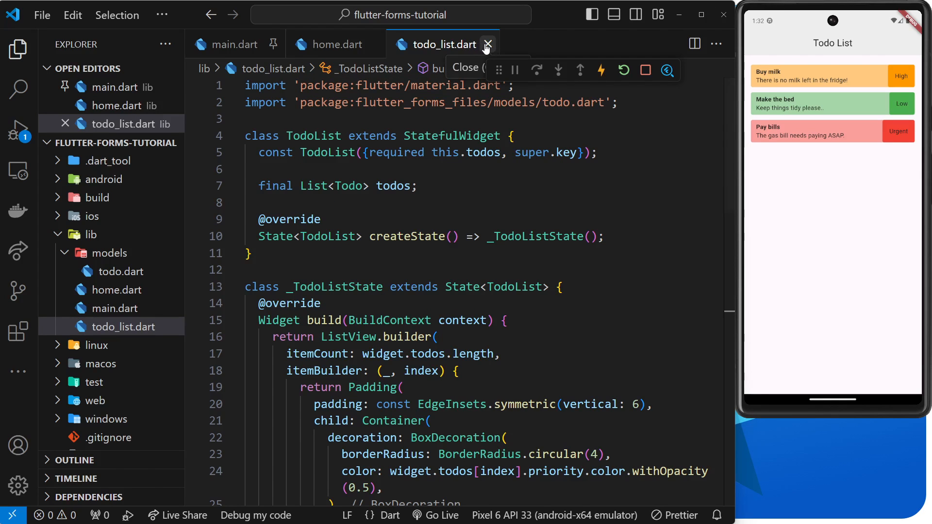
left_click(487, 44)
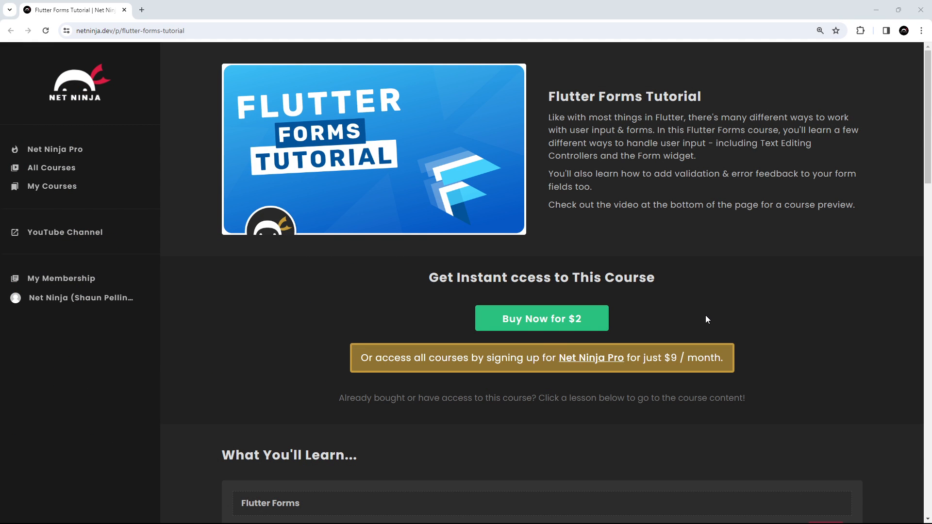
mouse_move(669, 263)
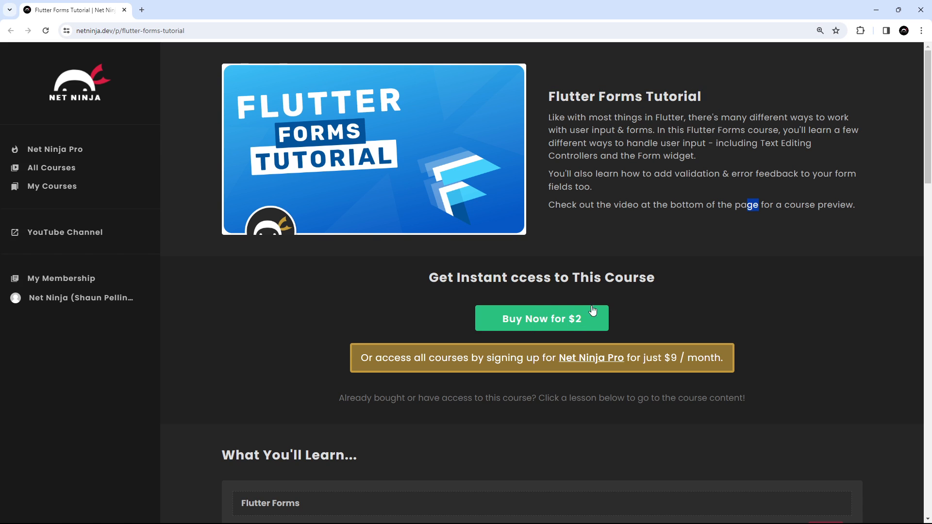
mouse_move(603, 358)
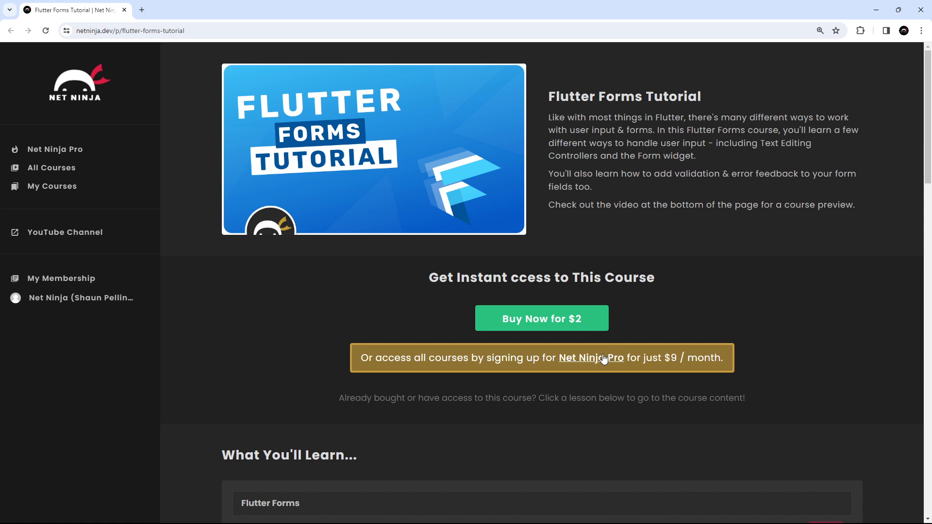
left_click(589, 358)
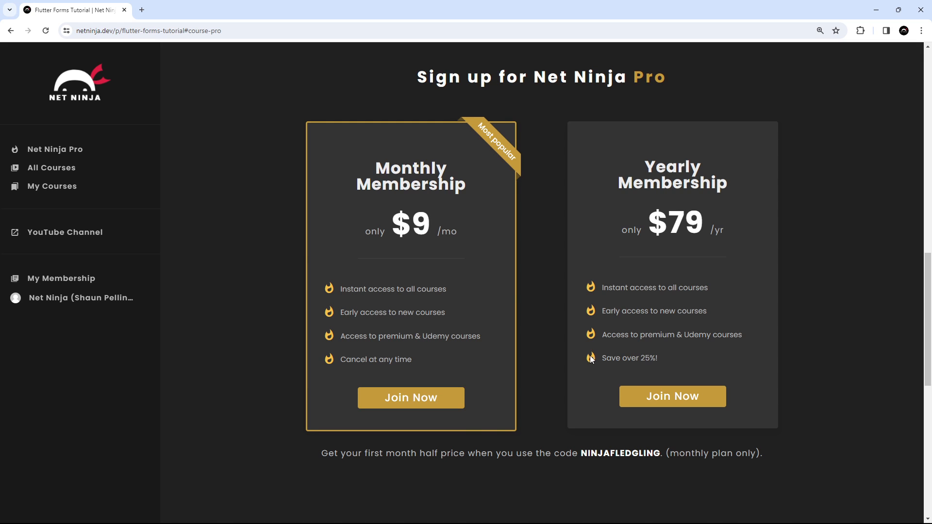
double_click(393, 289)
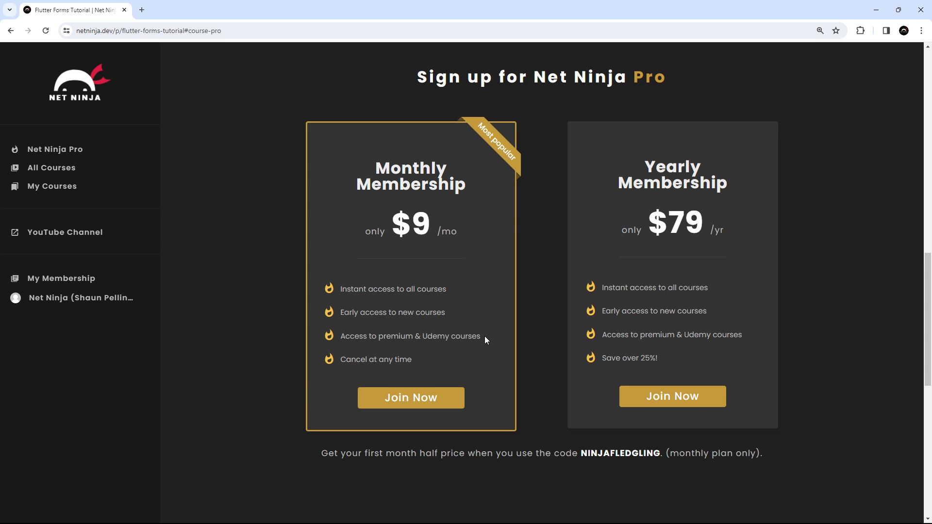
double_click(410, 336)
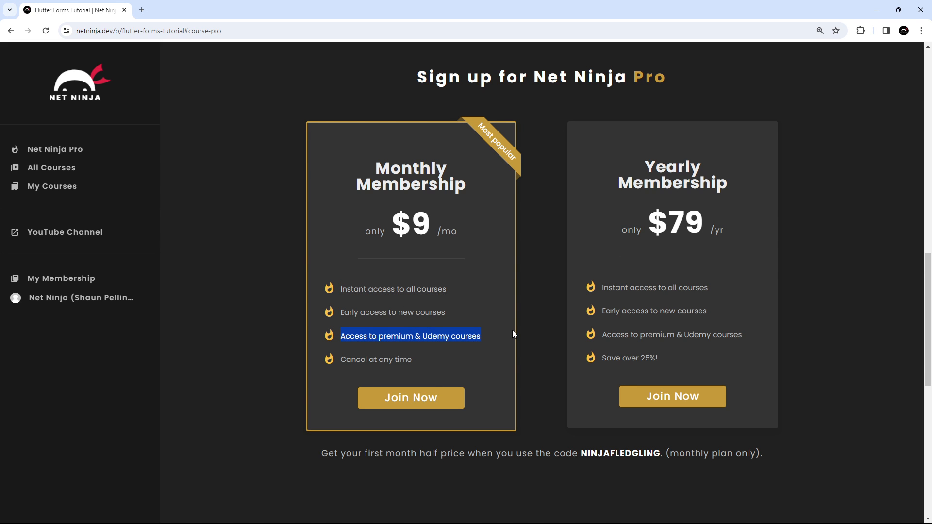
mouse_move(436, 242)
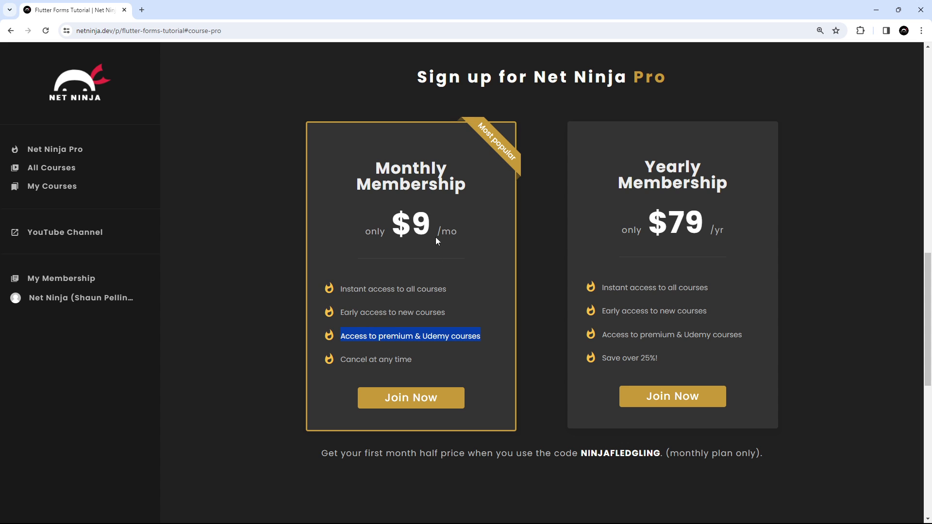
double_click(410, 223)
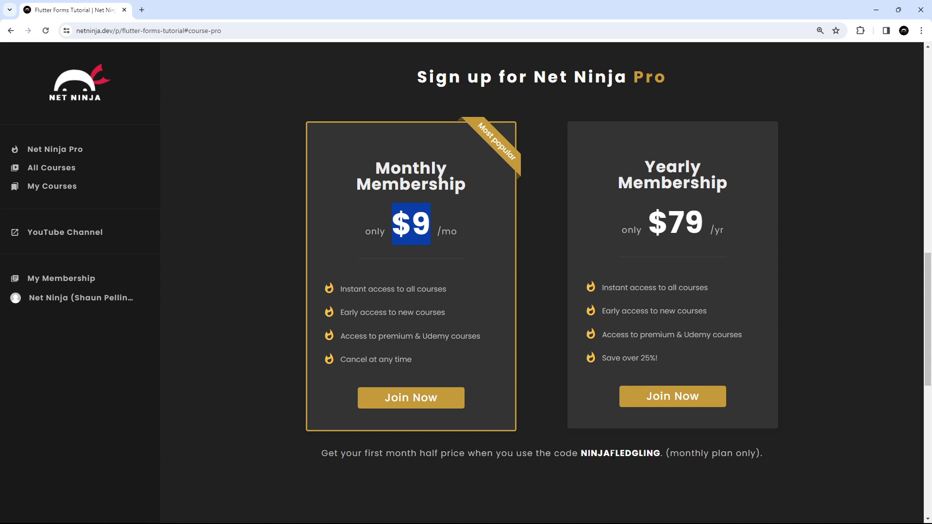
double_click(621, 453)
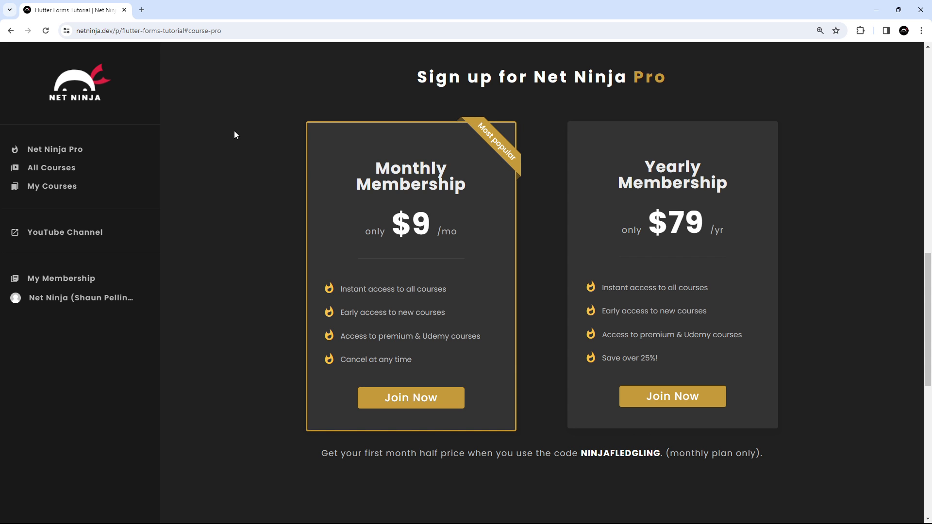
left_click(10, 30)
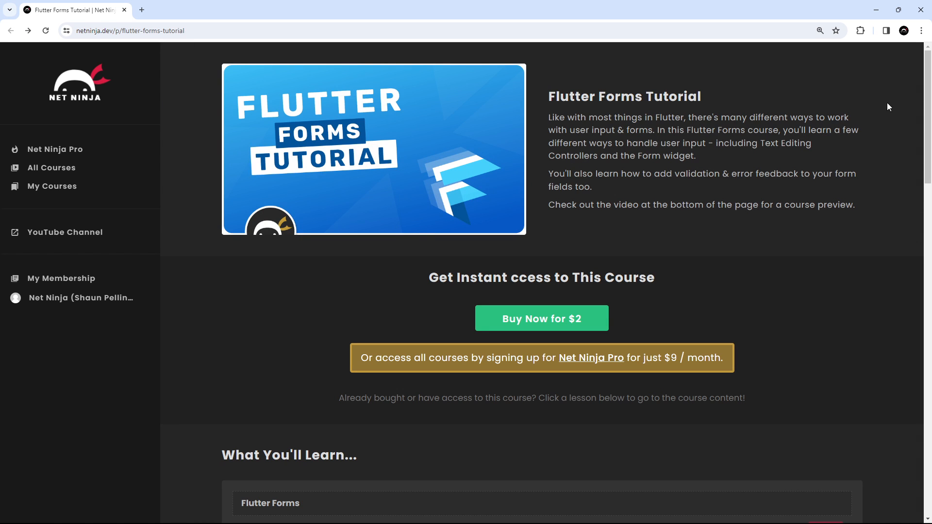
scroll("down", 3)
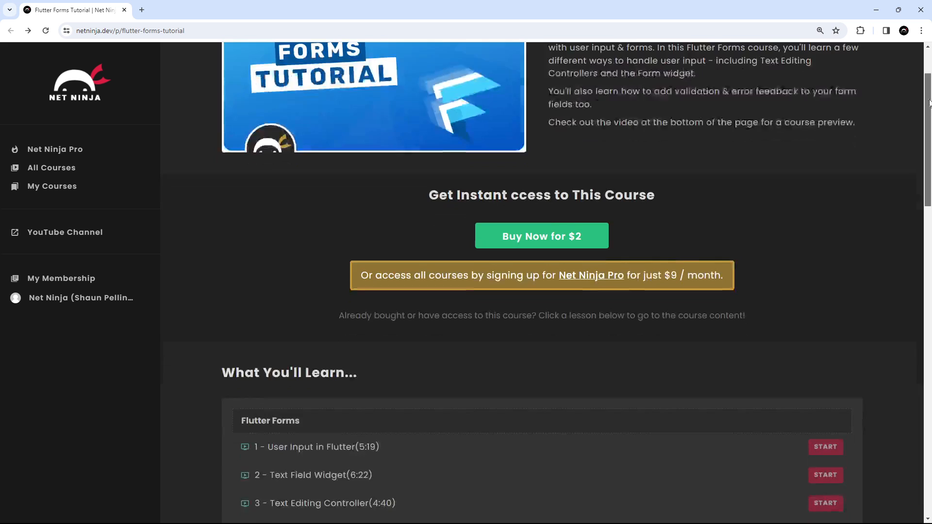
scroll("down", 3)
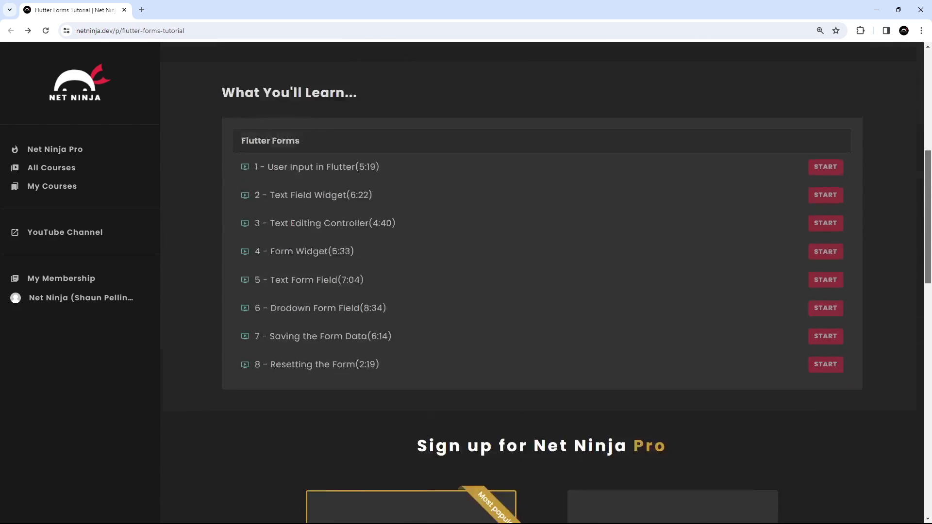
scroll("up", 3)
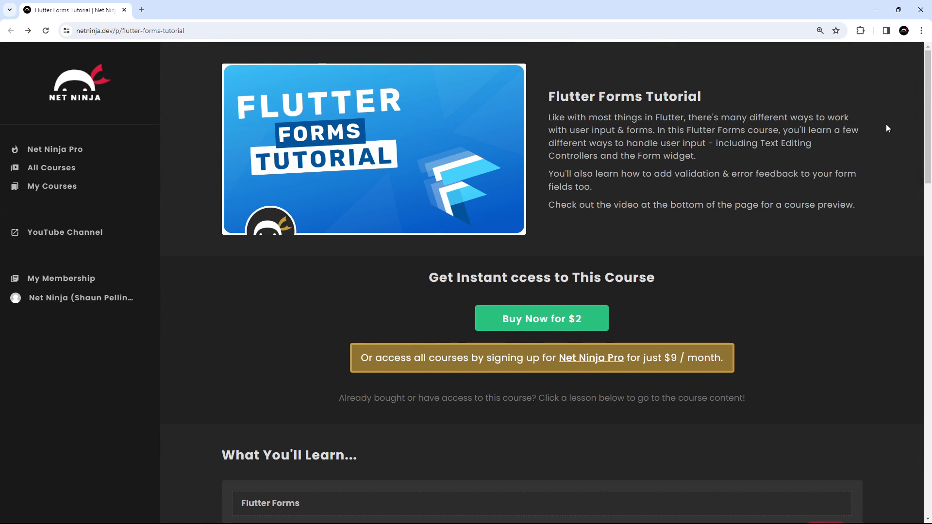
mouse_move(890, 117)
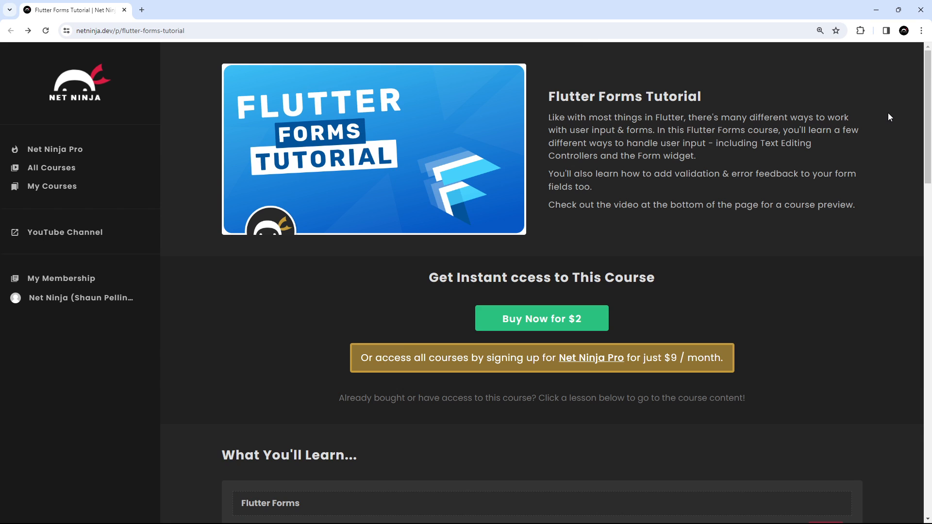